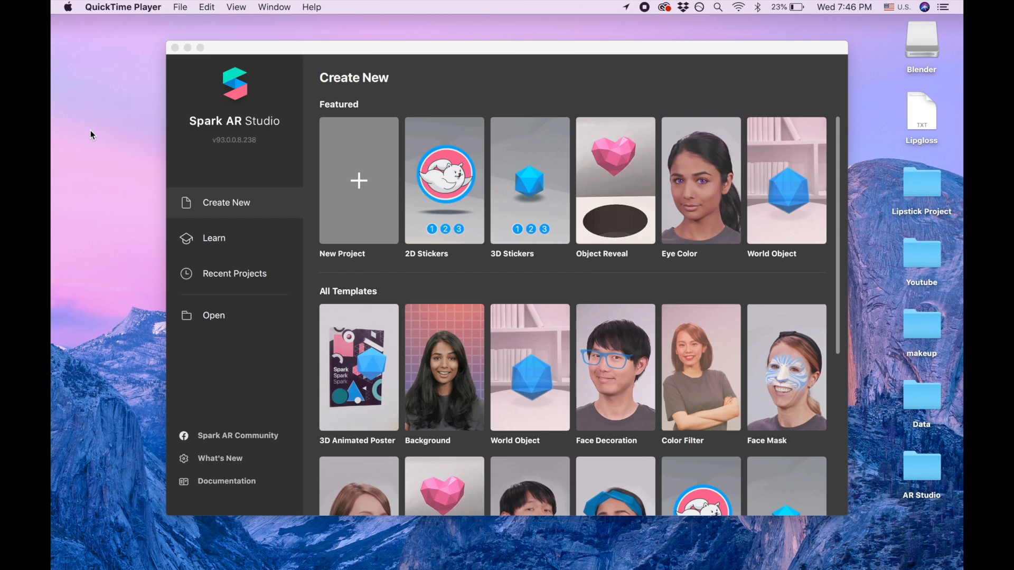
pyautogui.moveTo(64, 193)
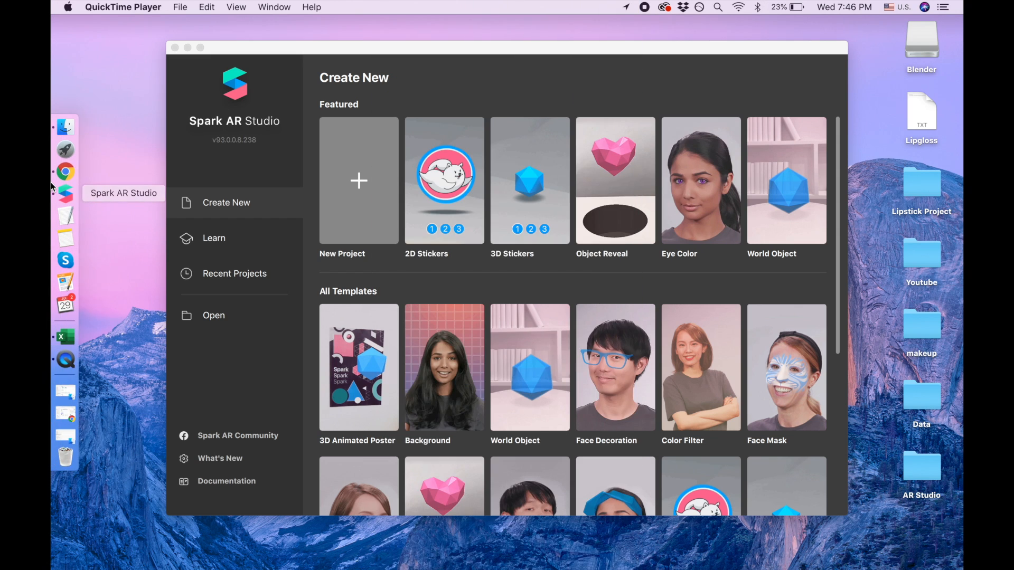
# Step: Download both lips PNG files from the Dropbox Lipgloss folder as one zip
pyautogui.click(65, 181)
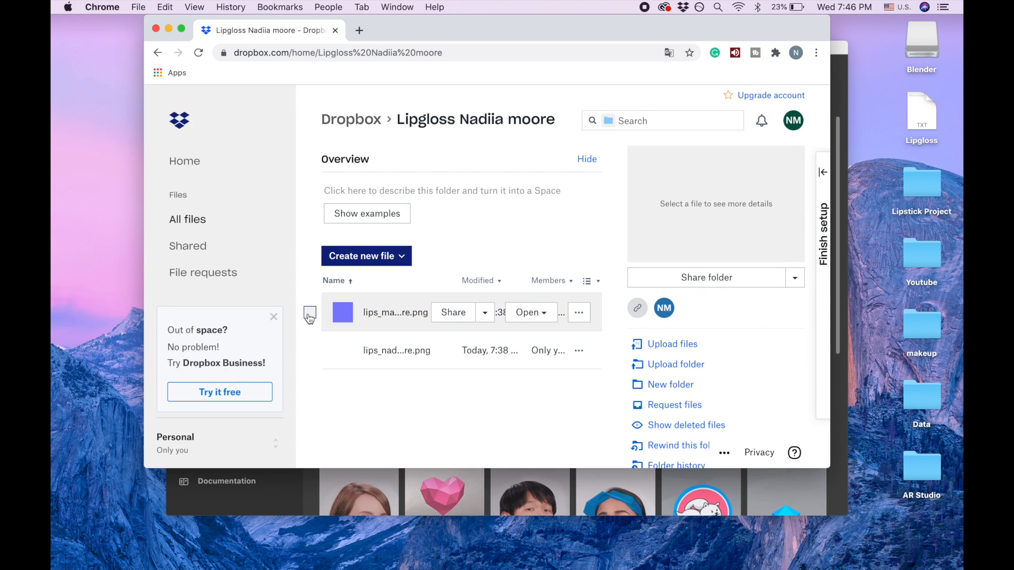
pyautogui.click(308, 280)
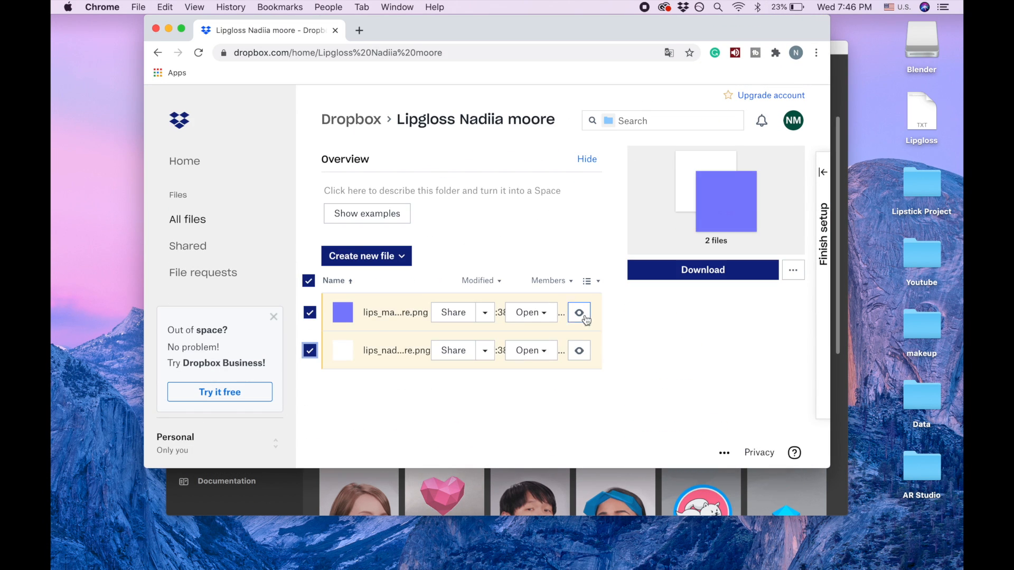
pyautogui.moveTo(703, 270)
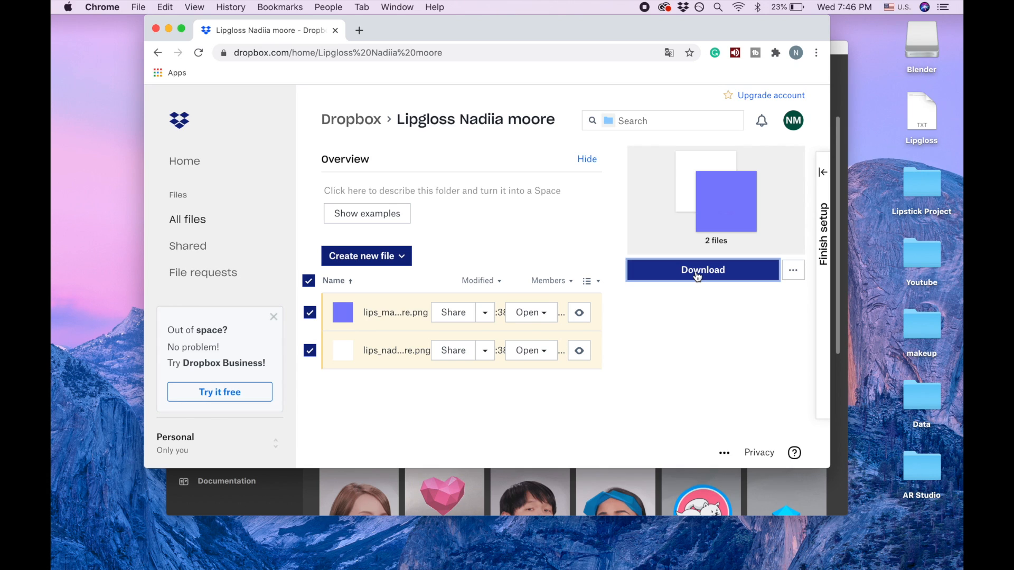
pyautogui.click(703, 270)
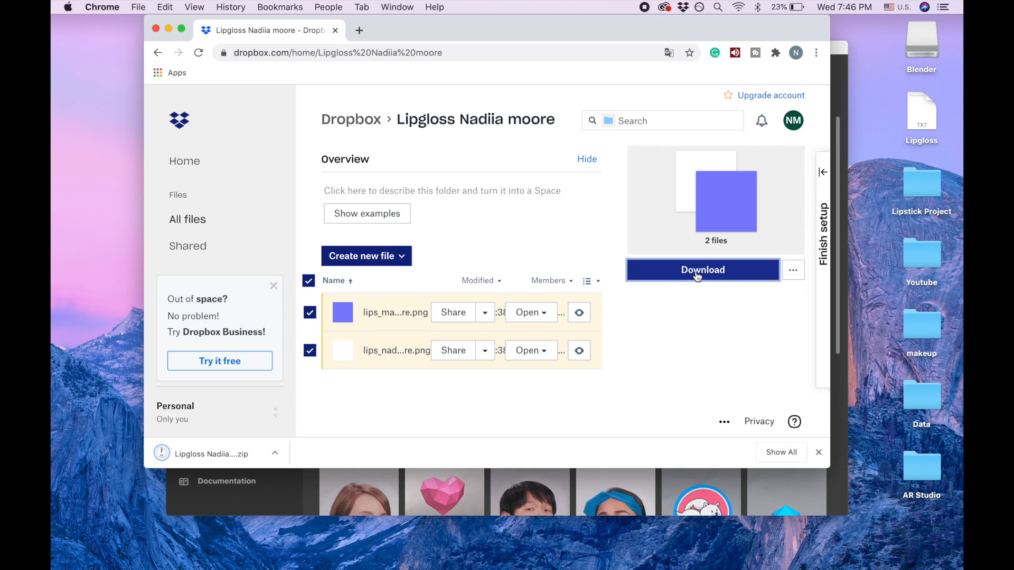
pyautogui.moveTo(788, 459)
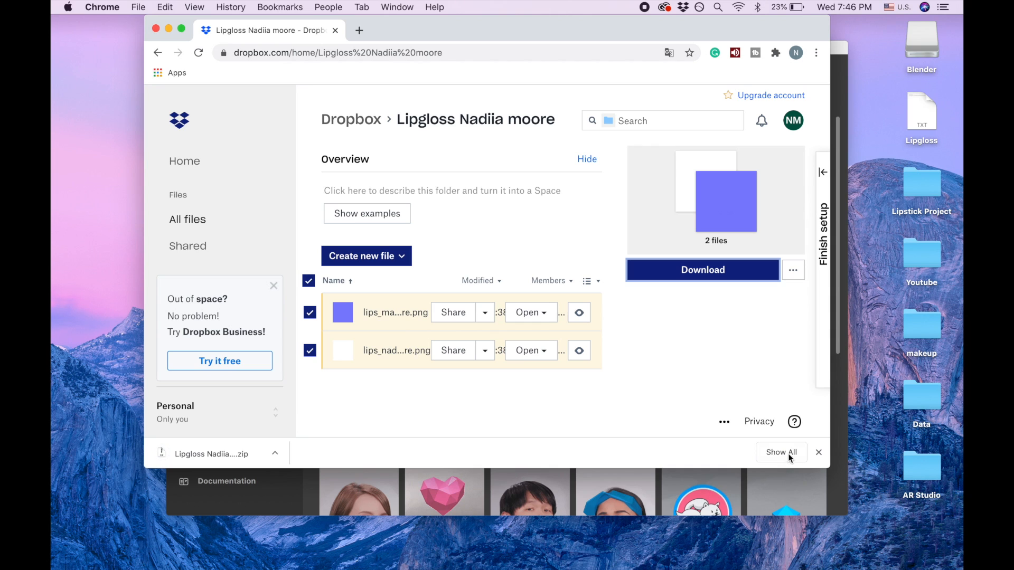
# Step: Reveal the downloaded Lipgloss zip in Finder's Downloads and unzip it
pyautogui.click(781, 452)
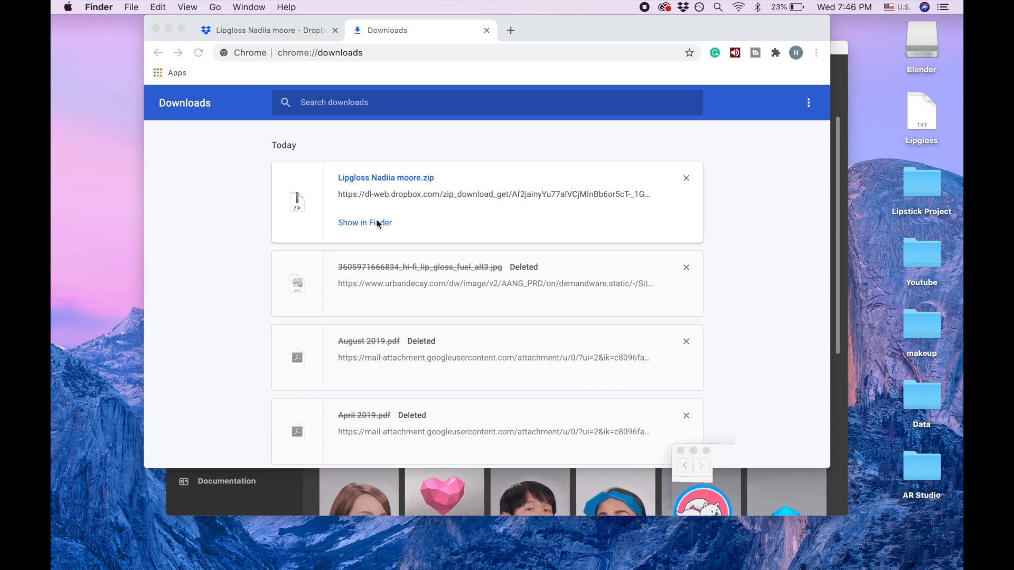
pyautogui.click(364, 222)
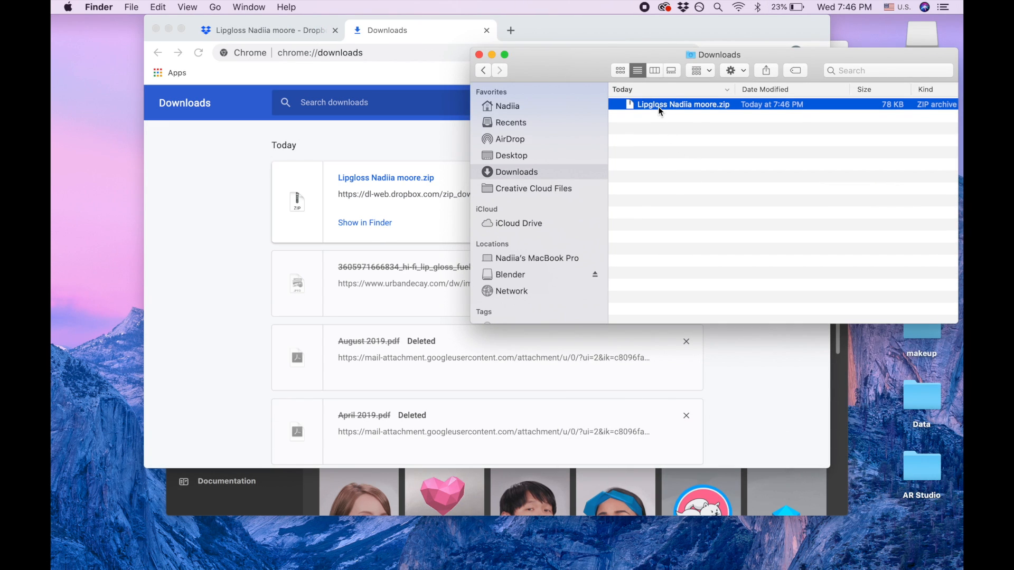
pyautogui.doubleClick(683, 104)
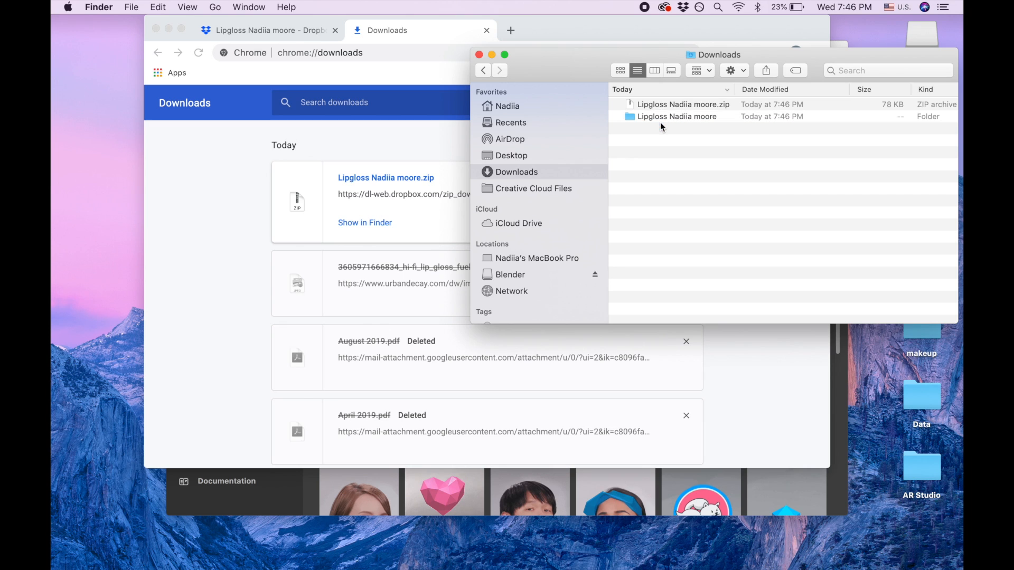
pyautogui.moveTo(180, 30)
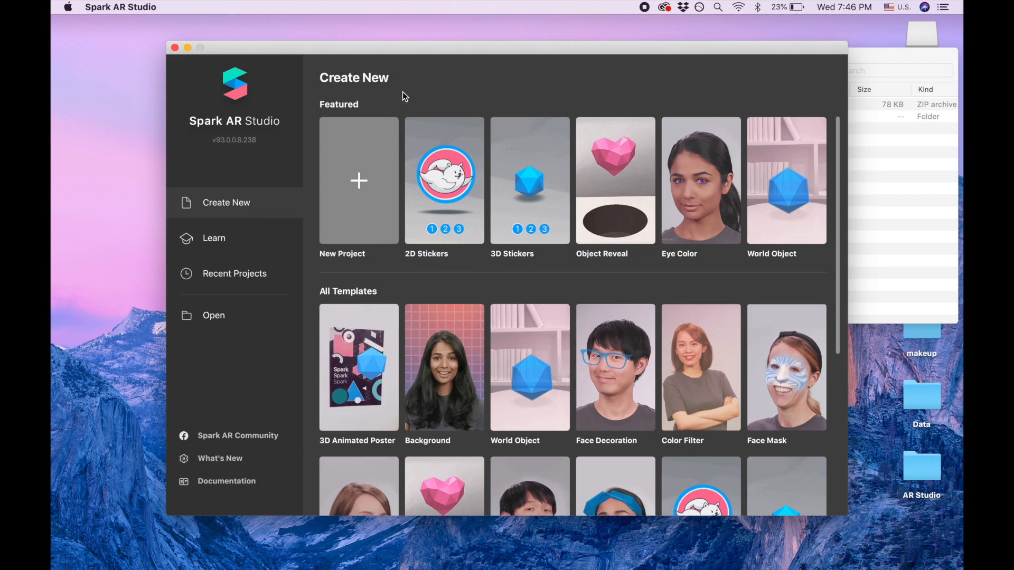
# Step: Create a blank project previewing a long-haired woman's real-time simulation video
pyautogui.click(359, 181)
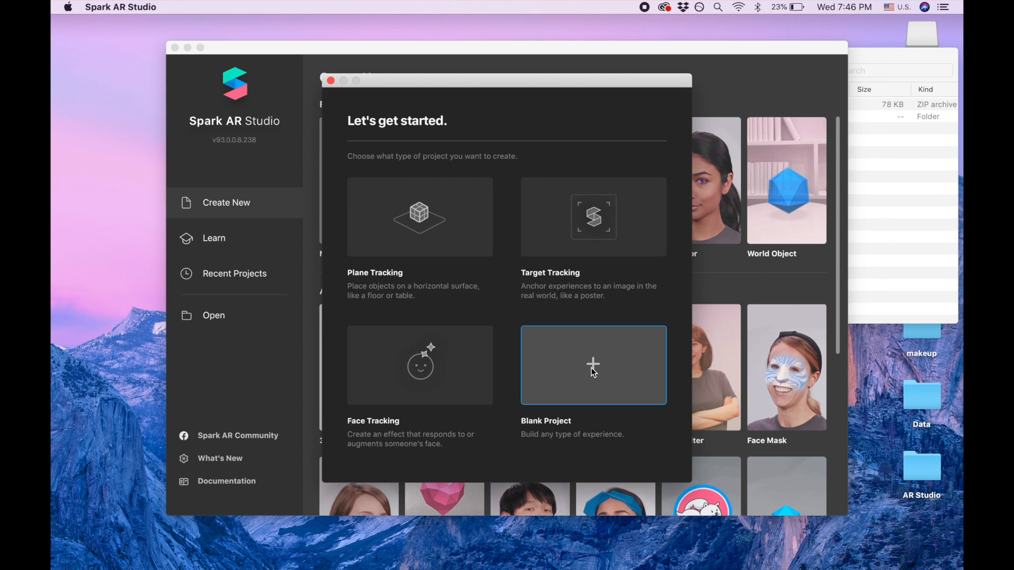
pyautogui.click(593, 365)
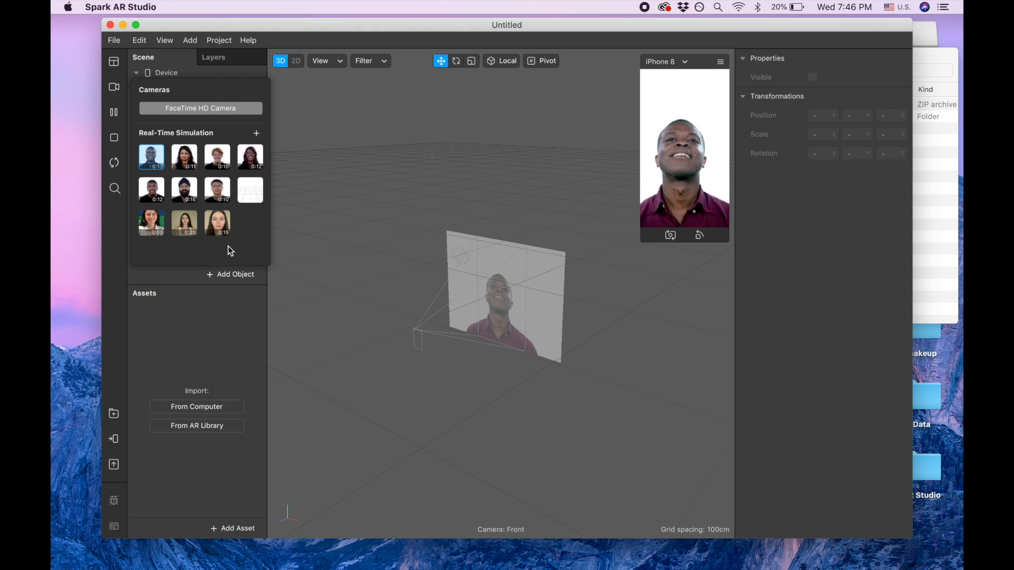
pyautogui.click(217, 223)
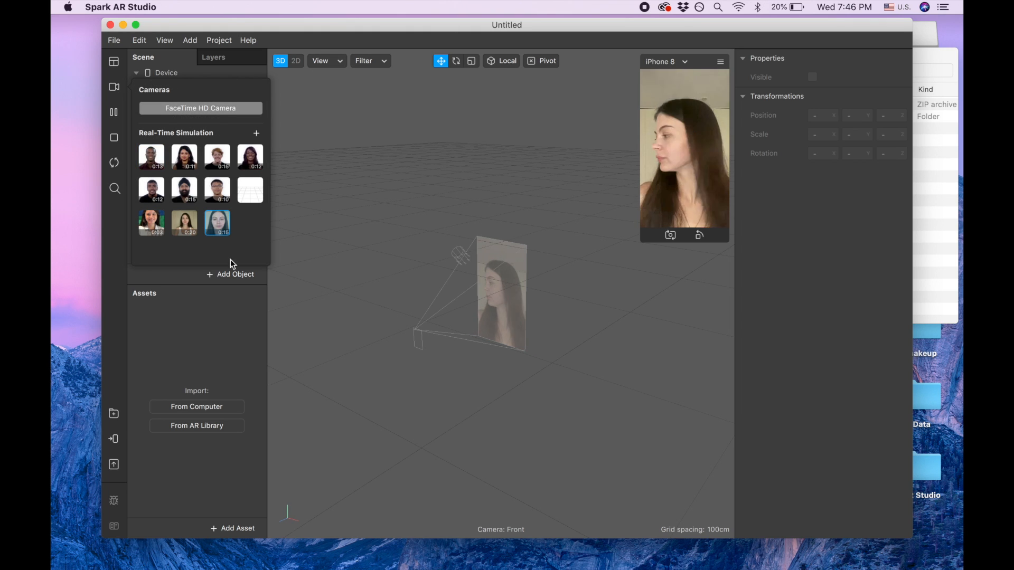
pyautogui.click(136, 73)
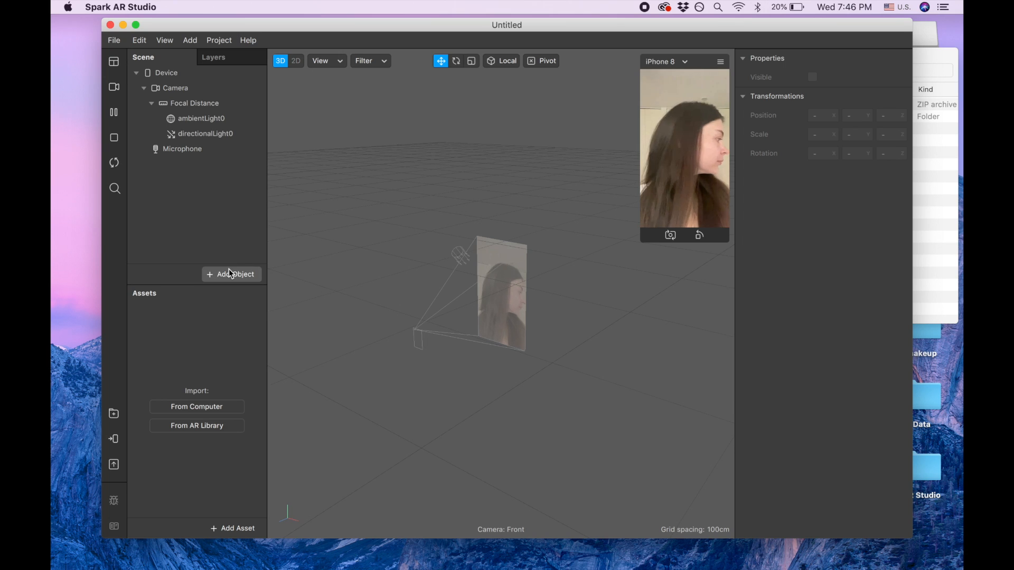
pyautogui.click(231, 274)
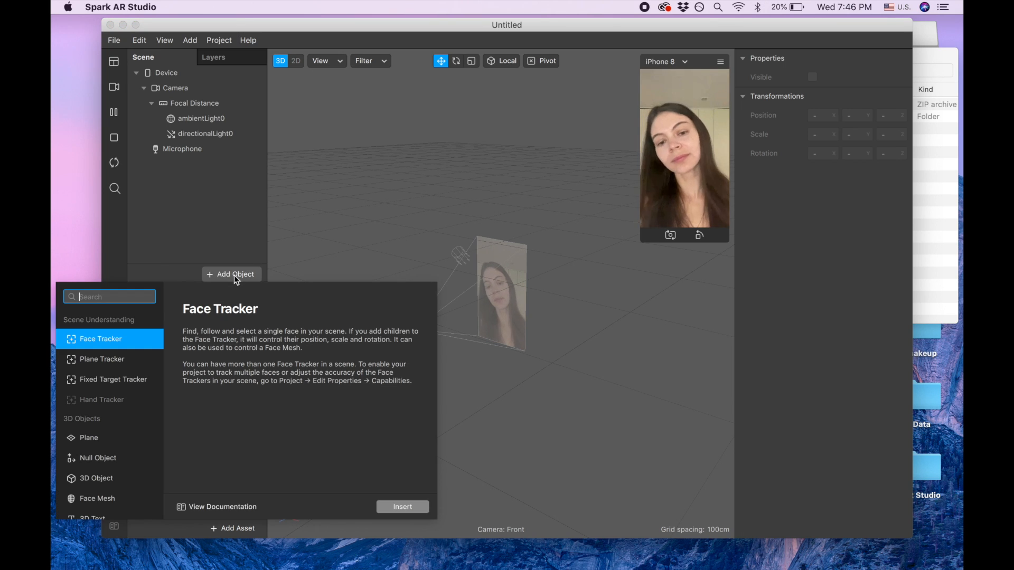
# Step: Insert a Face Mesh under a new face tracker and rename it 'retouch'
pyautogui.write('mes')
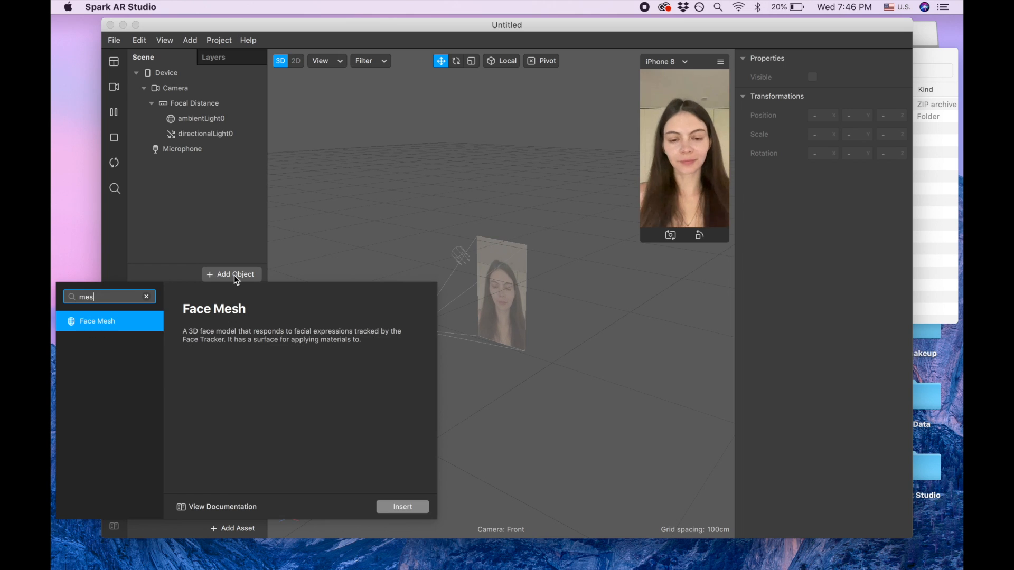
pyautogui.click(402, 507)
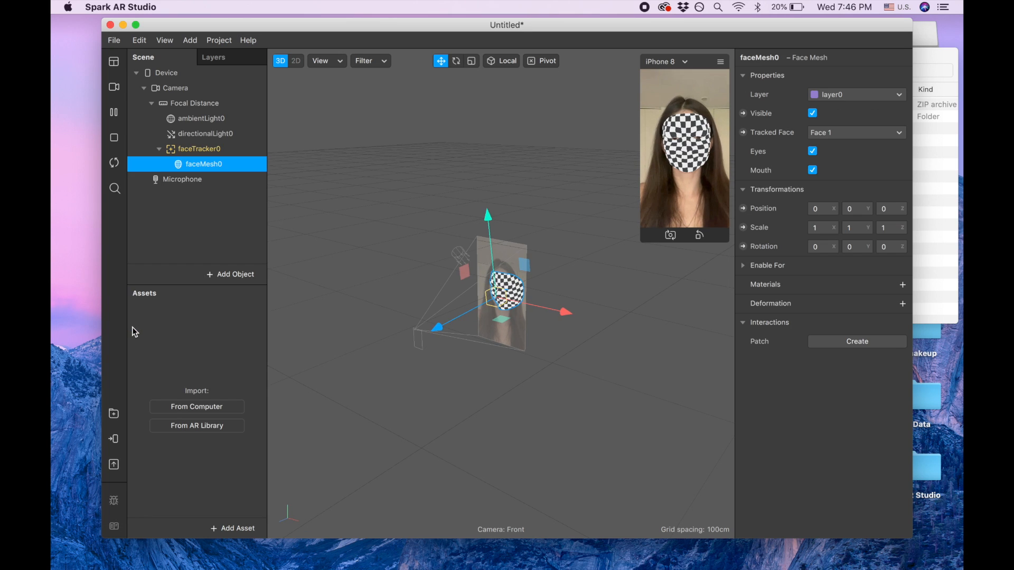
pyautogui.click(456, 60)
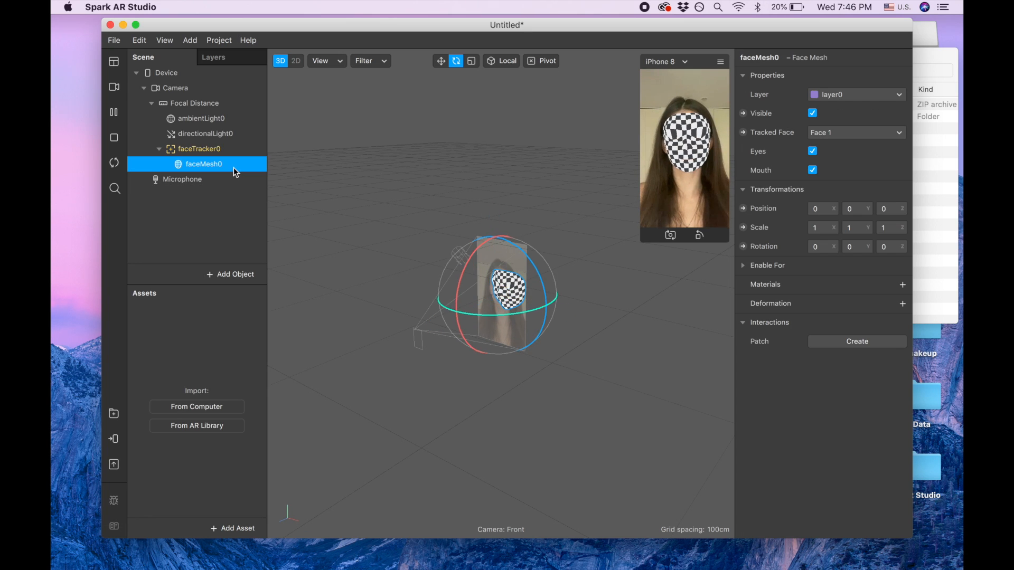
pyautogui.doubleClick(204, 164)
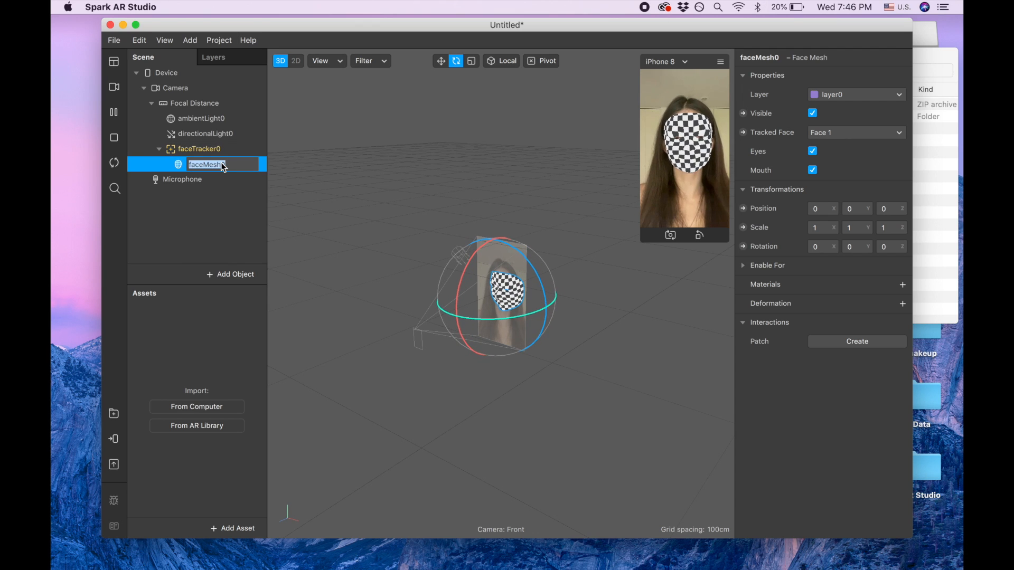
pyautogui.write('retouch')
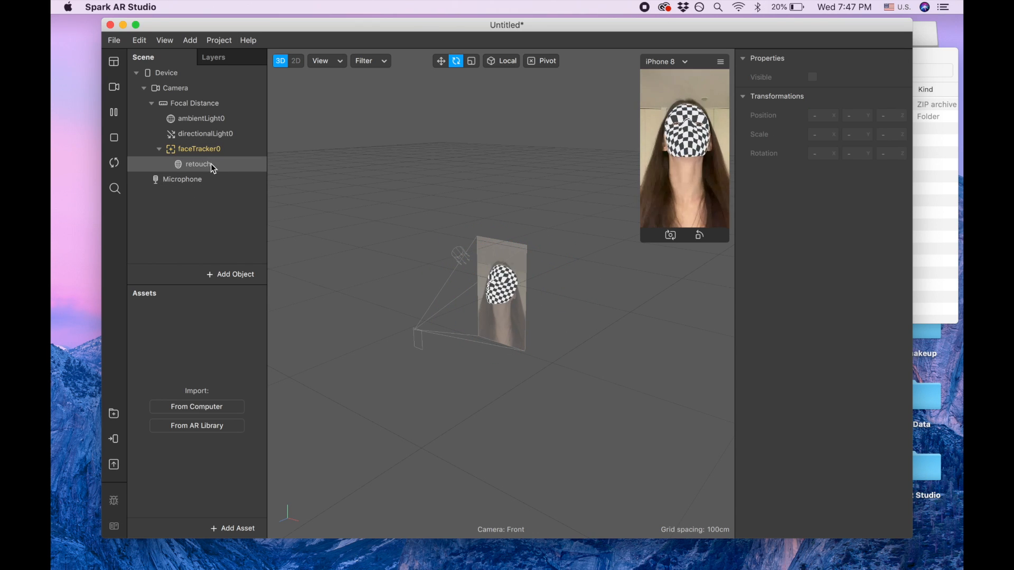
pyautogui.click(198, 164)
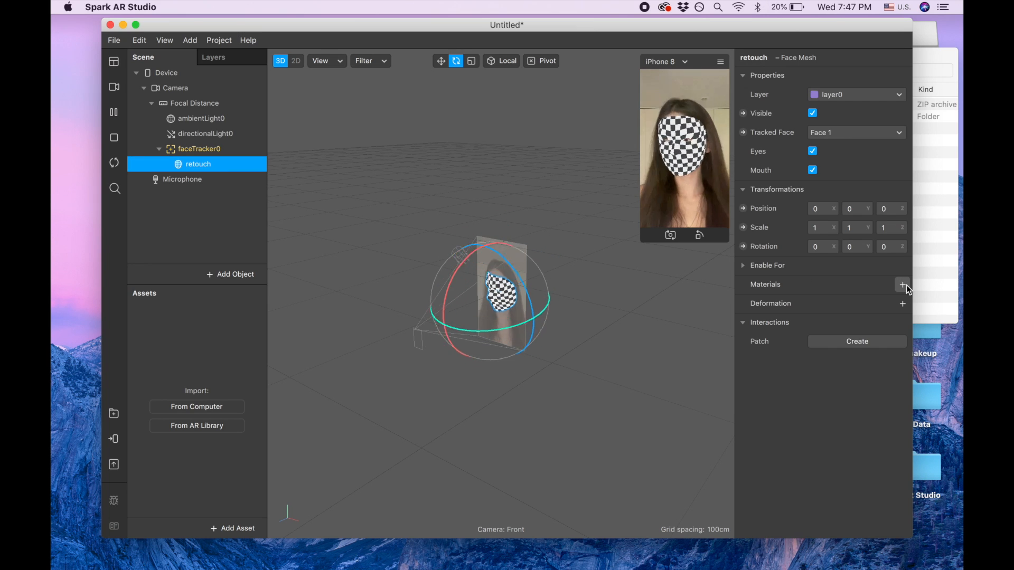
# Step: Add a material to the retouch mesh, rename it 'retouch', and pick its shader type
pyautogui.click(903, 285)
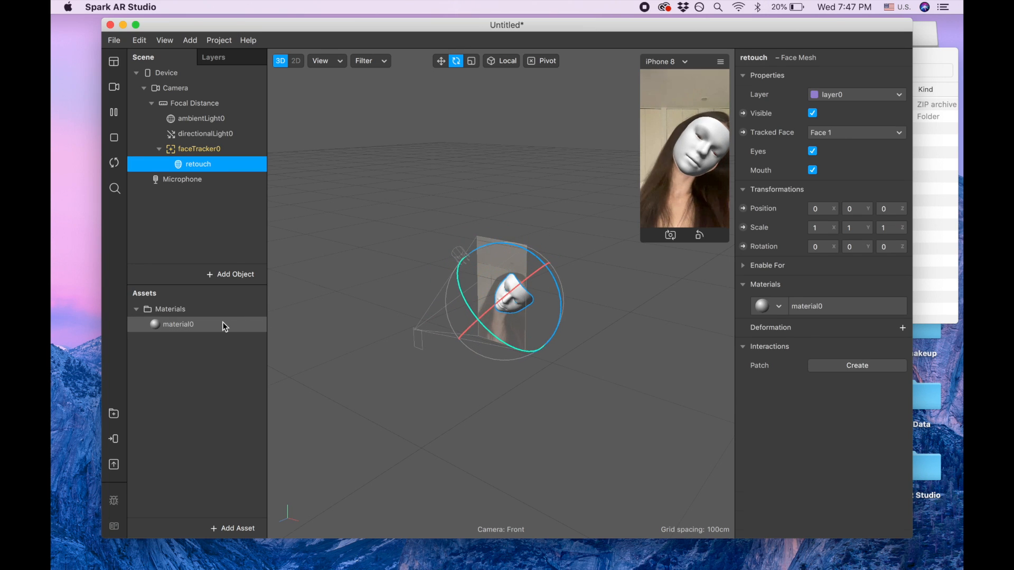
pyautogui.doubleClick(178, 324)
pyautogui.write('retouch')
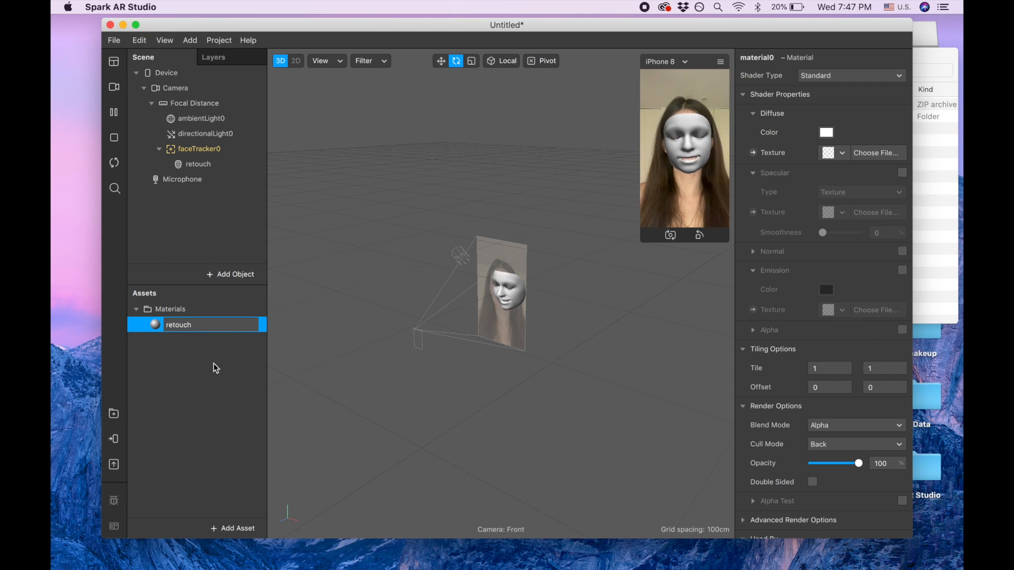
pyautogui.click(194, 324)
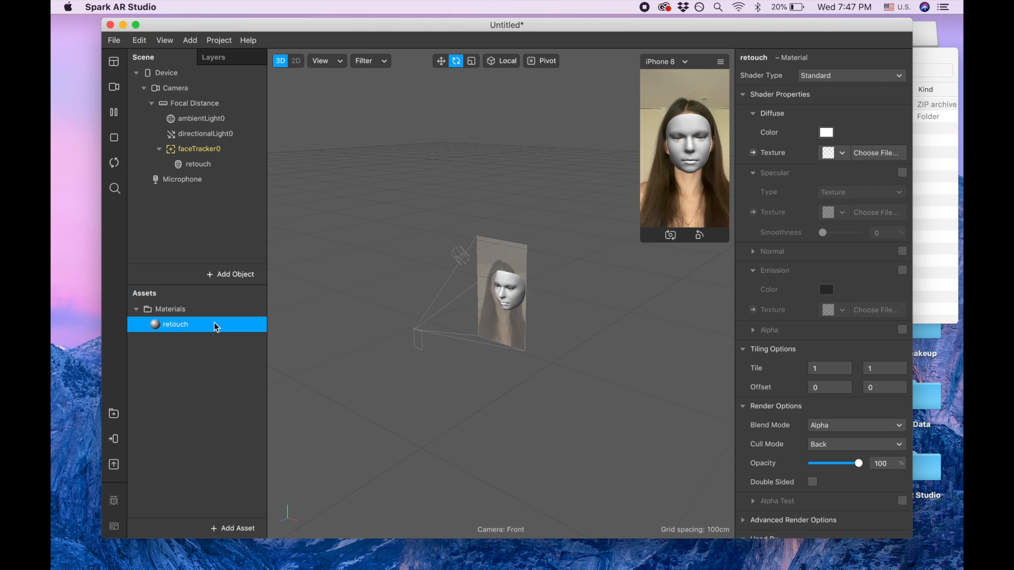
pyautogui.click(849, 75)
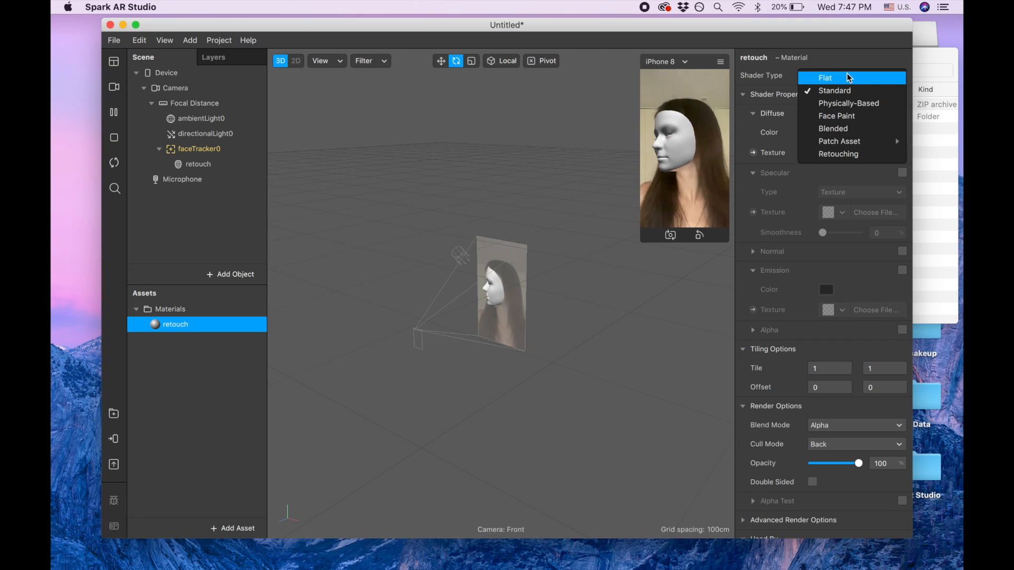
pyautogui.click(838, 154)
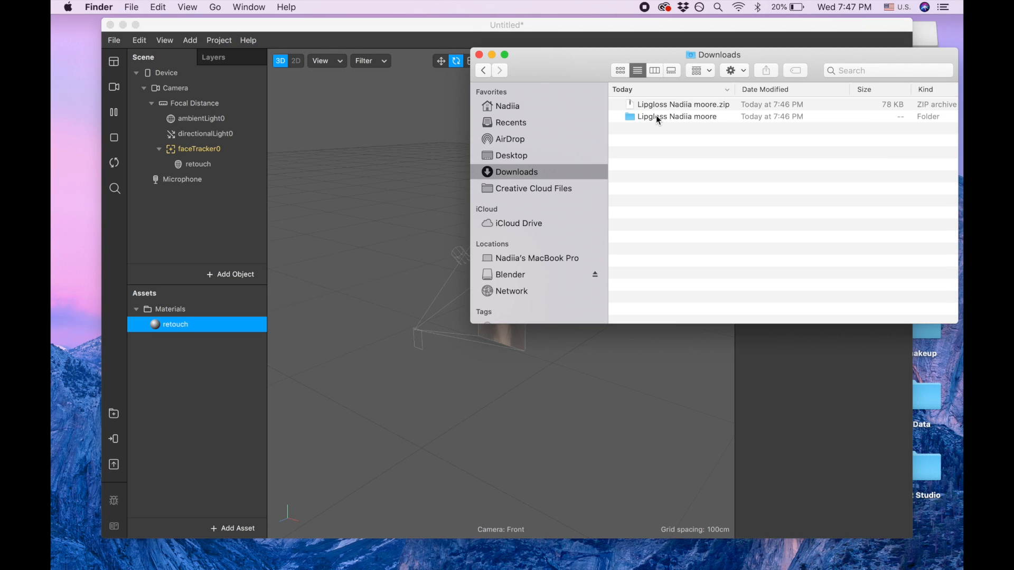
# Step: Import both lips PNGs from the extracted folder as textures, then minimize Finder
pyautogui.doubleClick(677, 116)
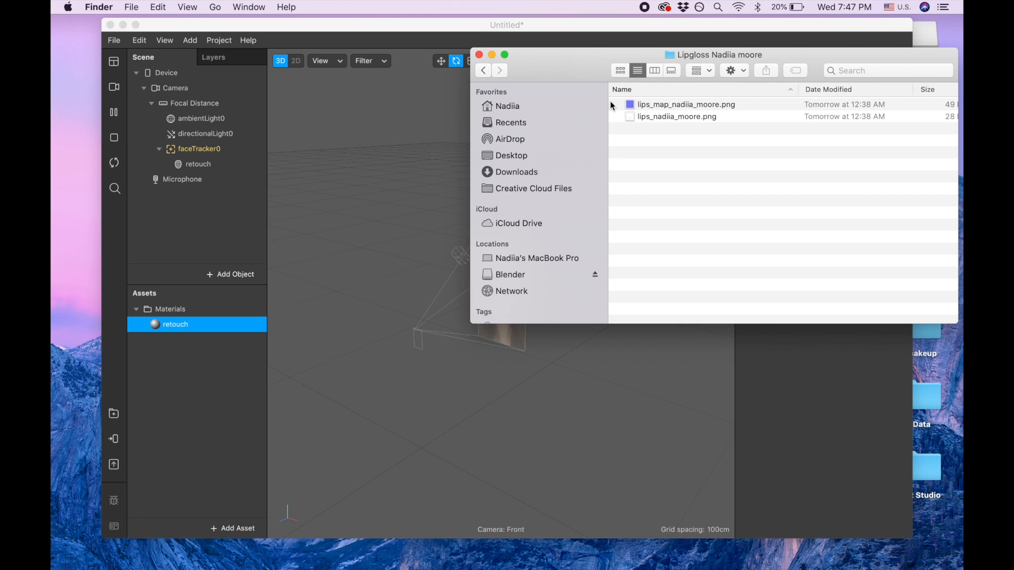
pyautogui.moveTo(620, 105)
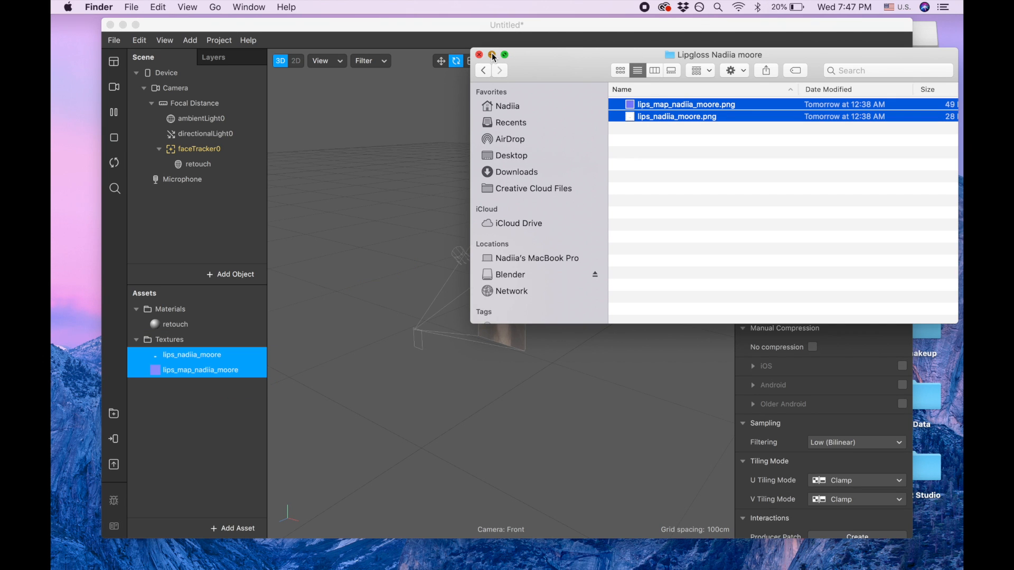
pyautogui.click(480, 55)
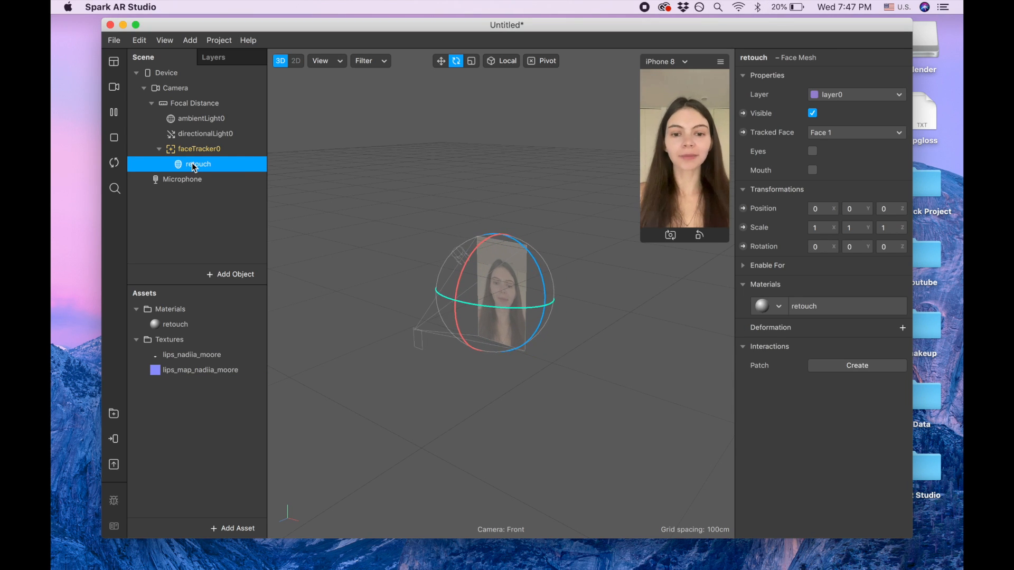
# Step: Add a second face mesh under the face tracker, named 'lips_base'
pyautogui.rightClick(199, 163)
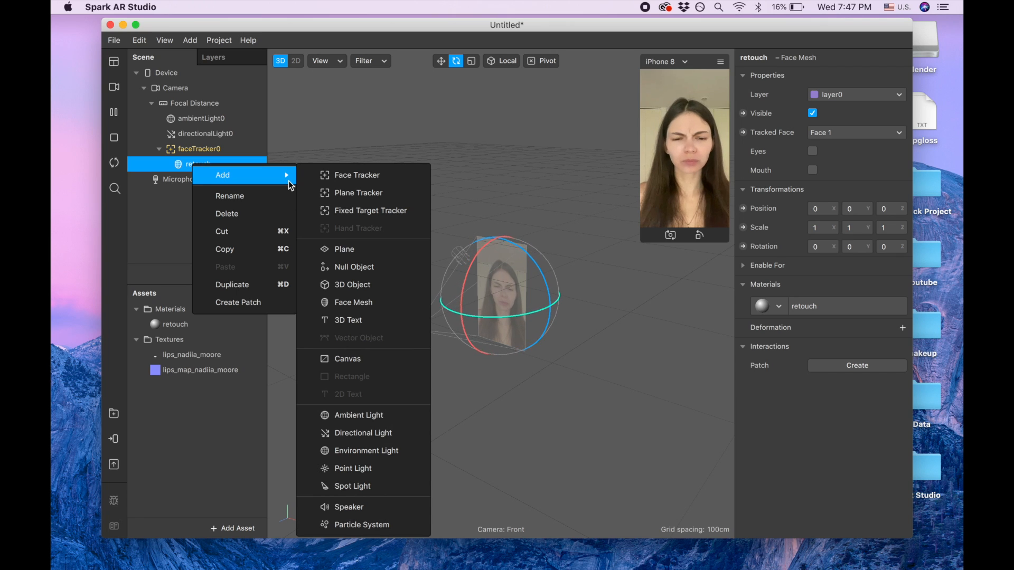
pyautogui.moveTo(353, 302)
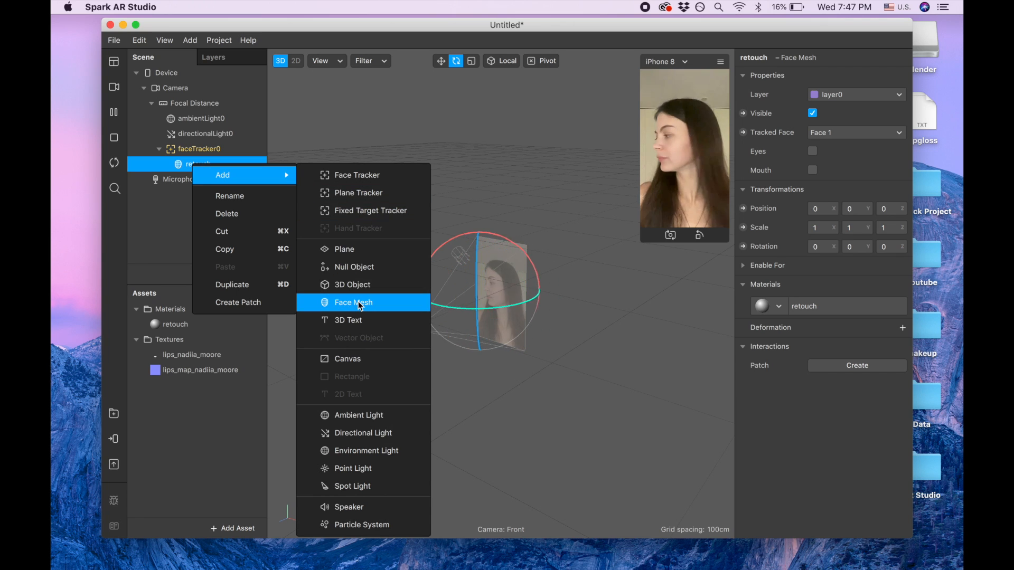
pyautogui.click(354, 303)
pyautogui.write('lip')
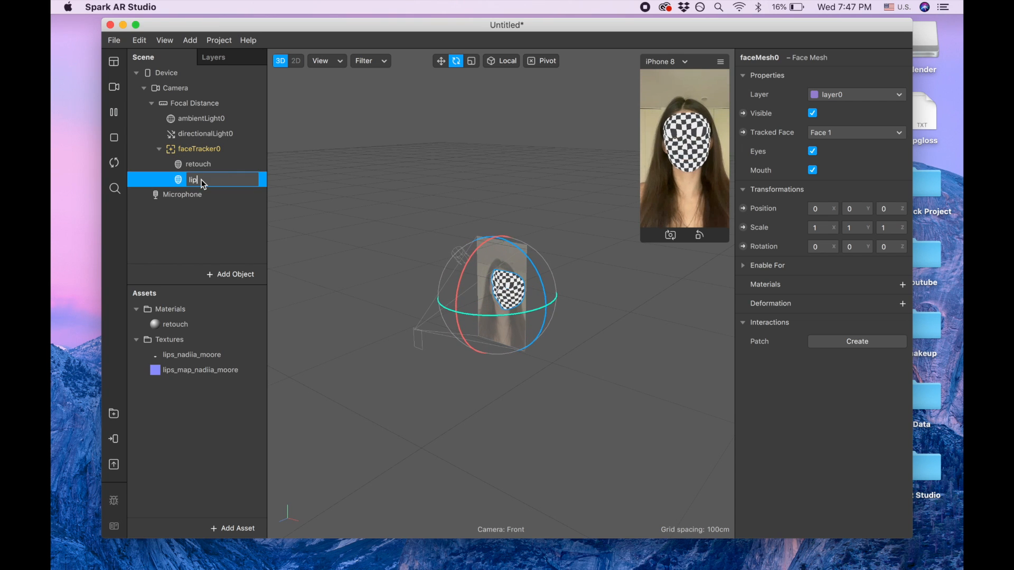
pyautogui.write('s0')
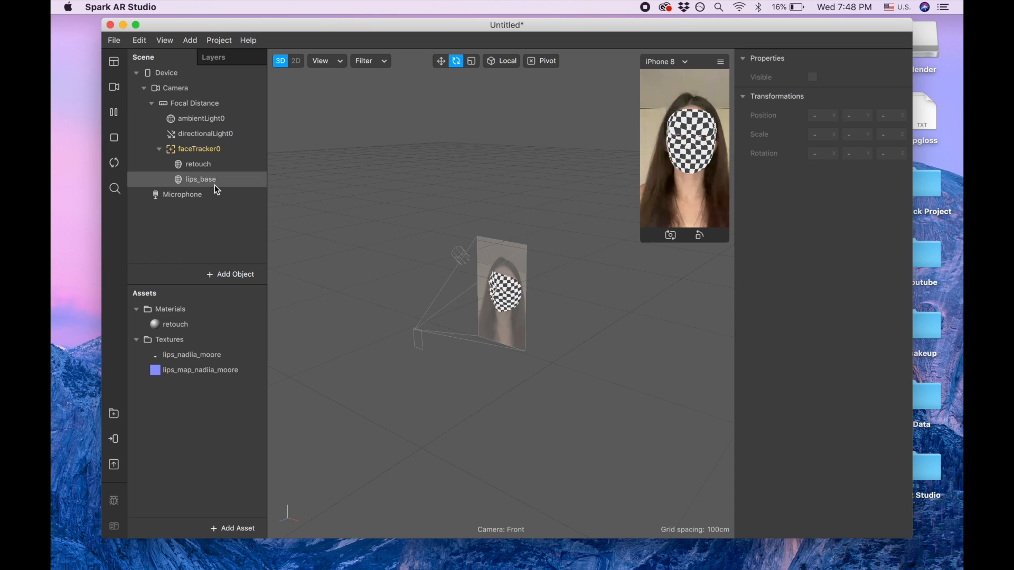
pyautogui.click(201, 179)
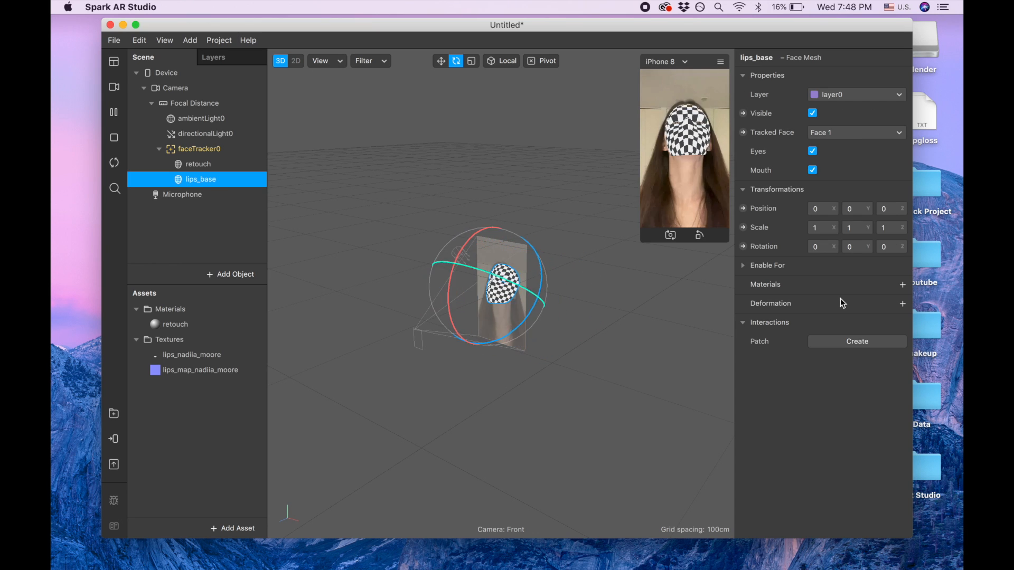
# Step: Create a new Flat-shader material for lips_base, named 'lips_base'
pyautogui.click(902, 285)
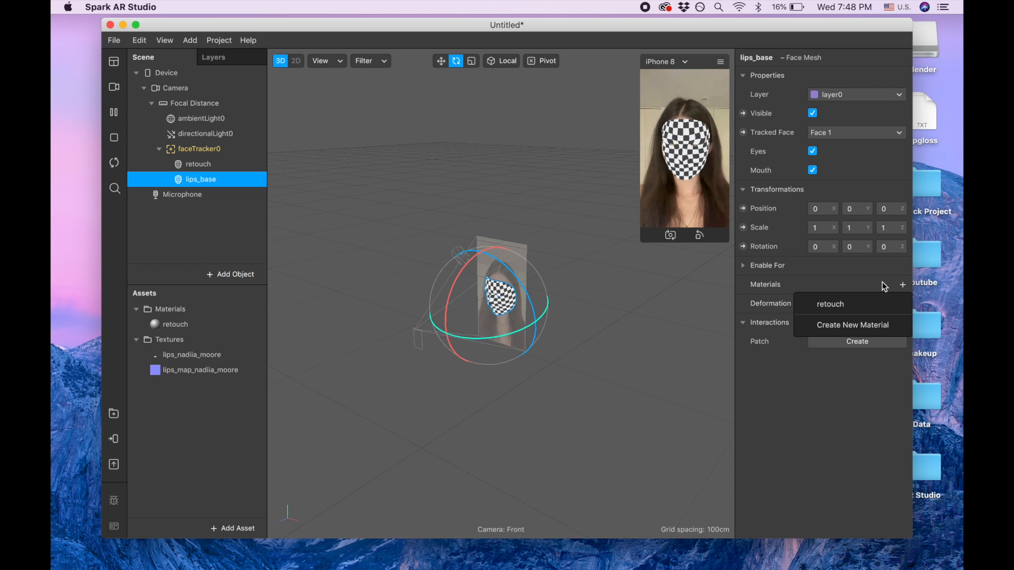
pyautogui.click(853, 325)
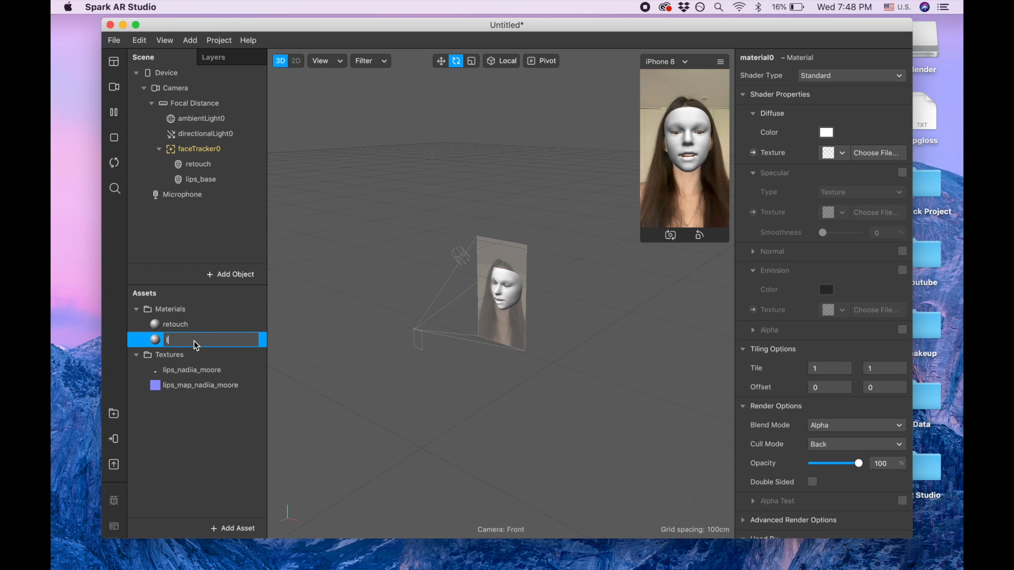
pyautogui.write('lips_base')
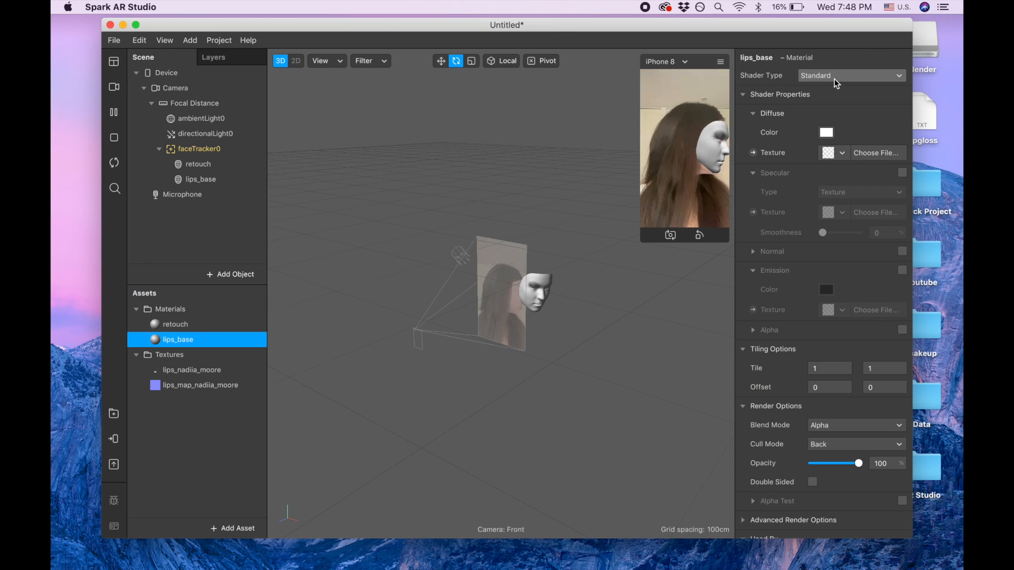
pyautogui.click(851, 76)
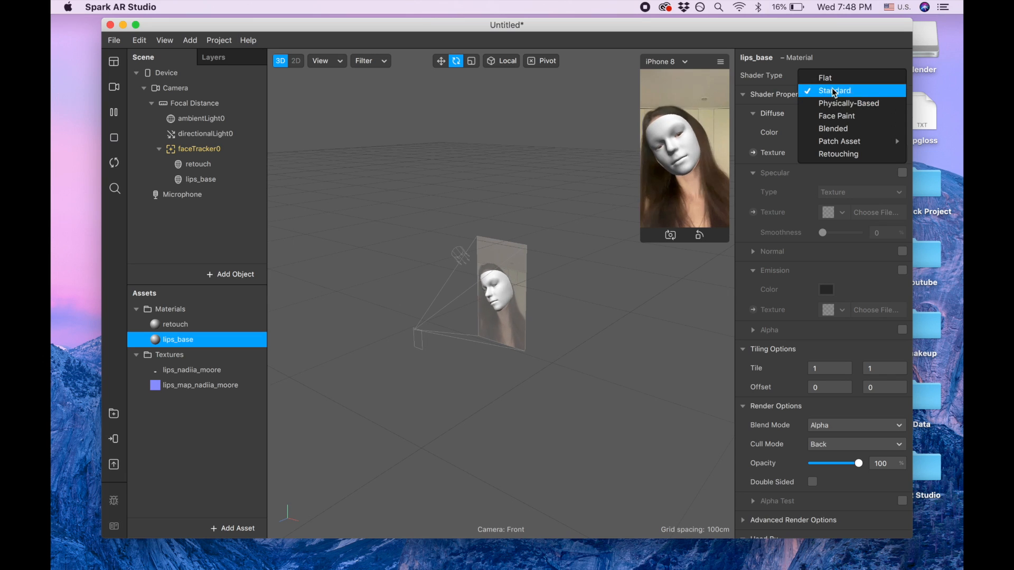
pyautogui.click(824, 78)
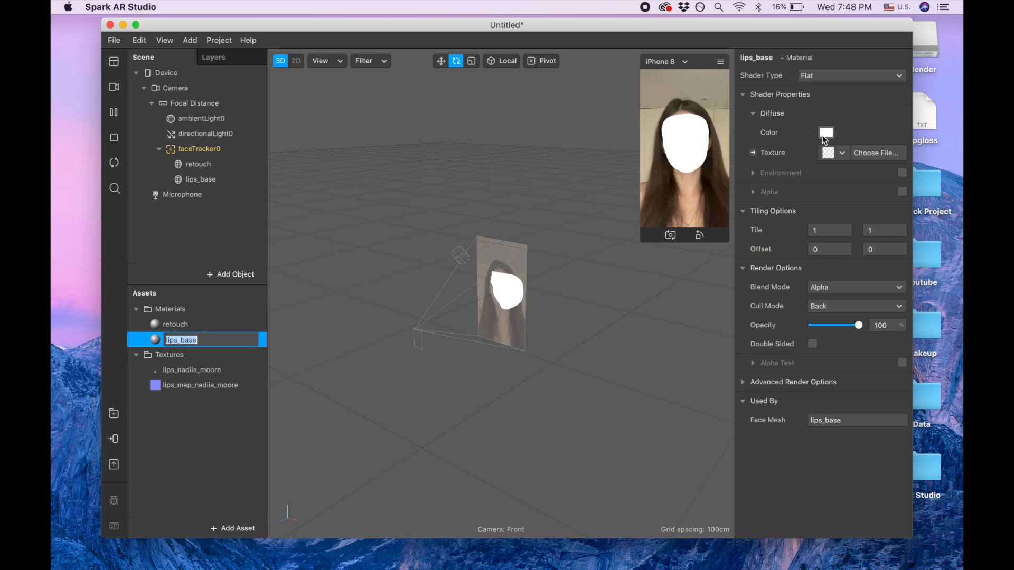
# Step: Set the lips_base diffuse colour to pink FCA5FF with the lips_nadiia_moore texture
pyautogui.click(826, 132)
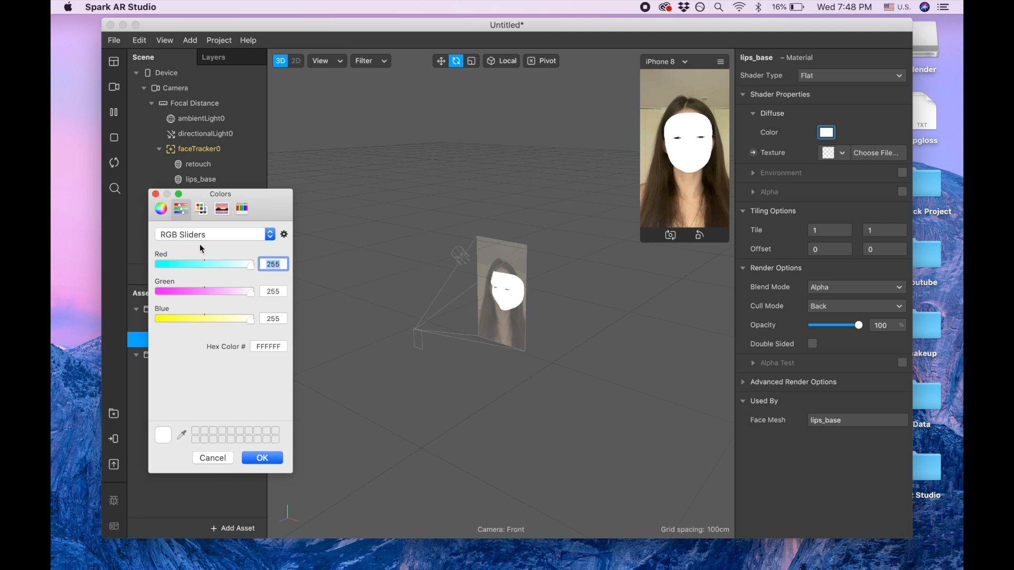
pyautogui.click(159, 209)
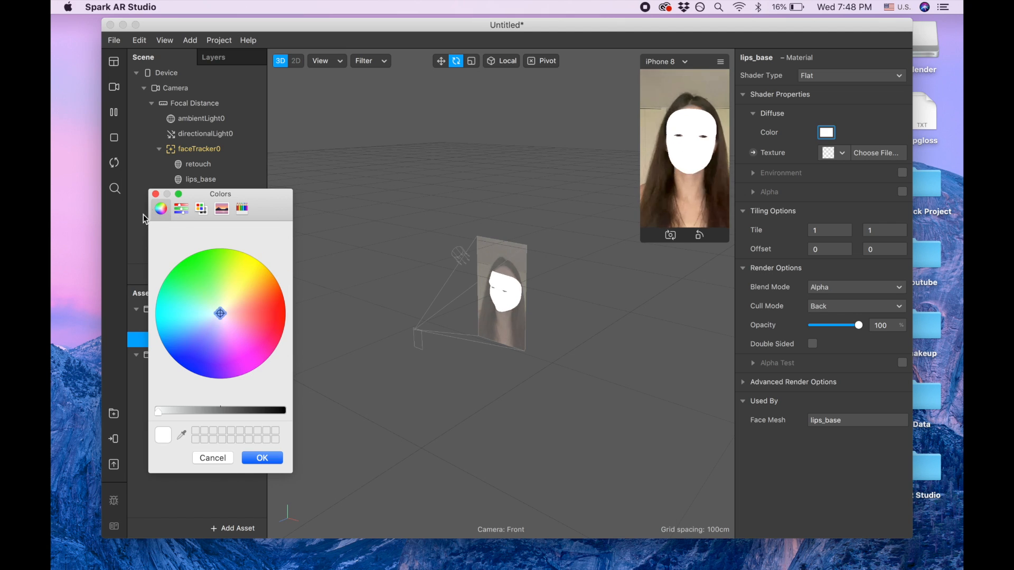
pyautogui.click(181, 208)
pyautogui.write('252')
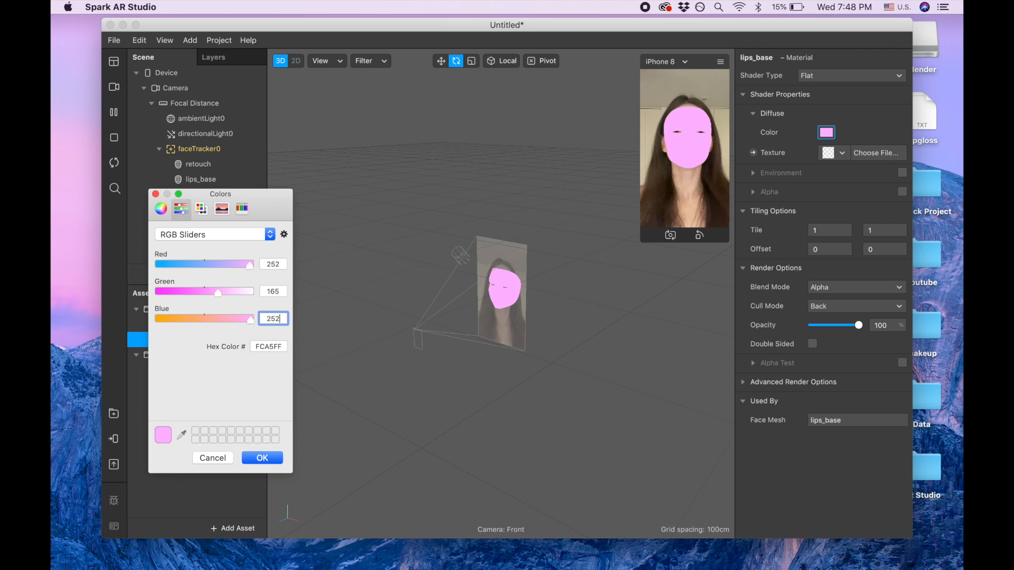
pyautogui.click(262, 458)
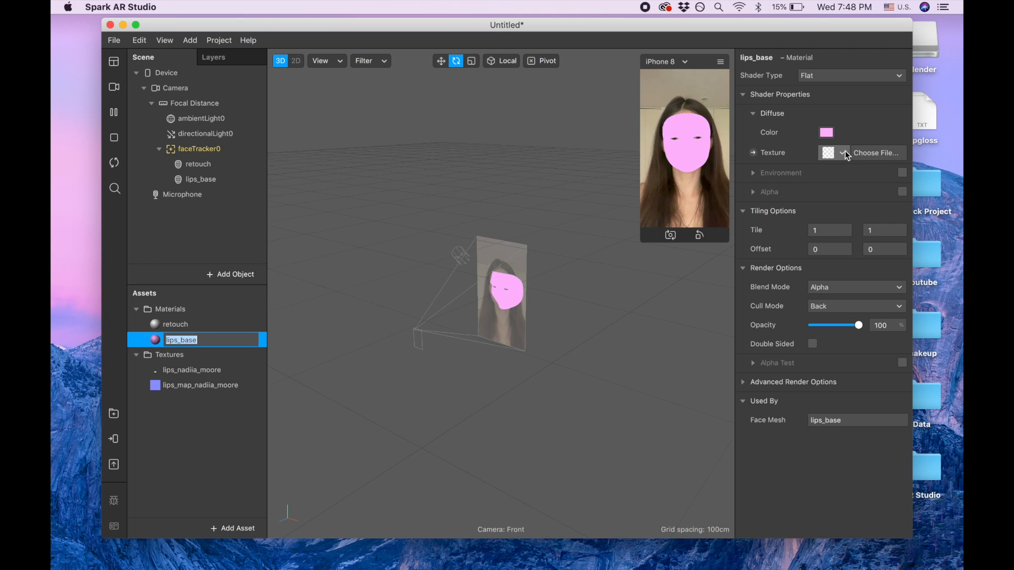
pyautogui.click(840, 153)
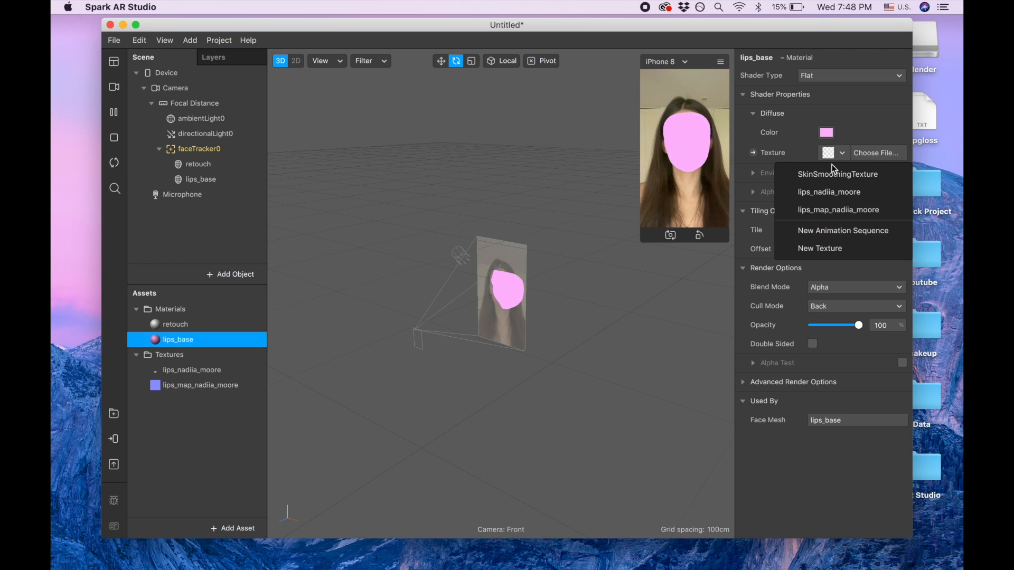
pyautogui.moveTo(839, 174)
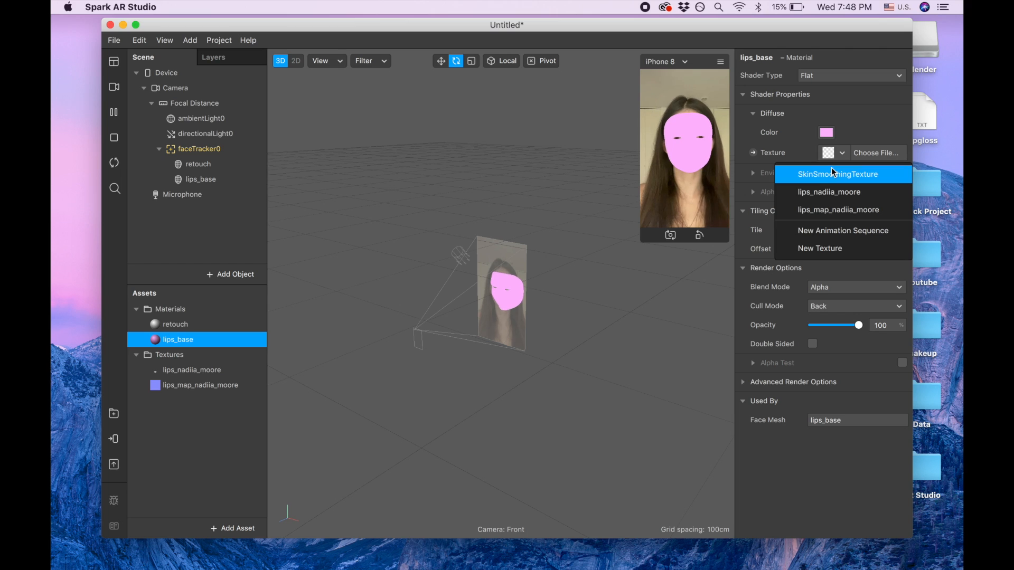
pyautogui.moveTo(843, 191)
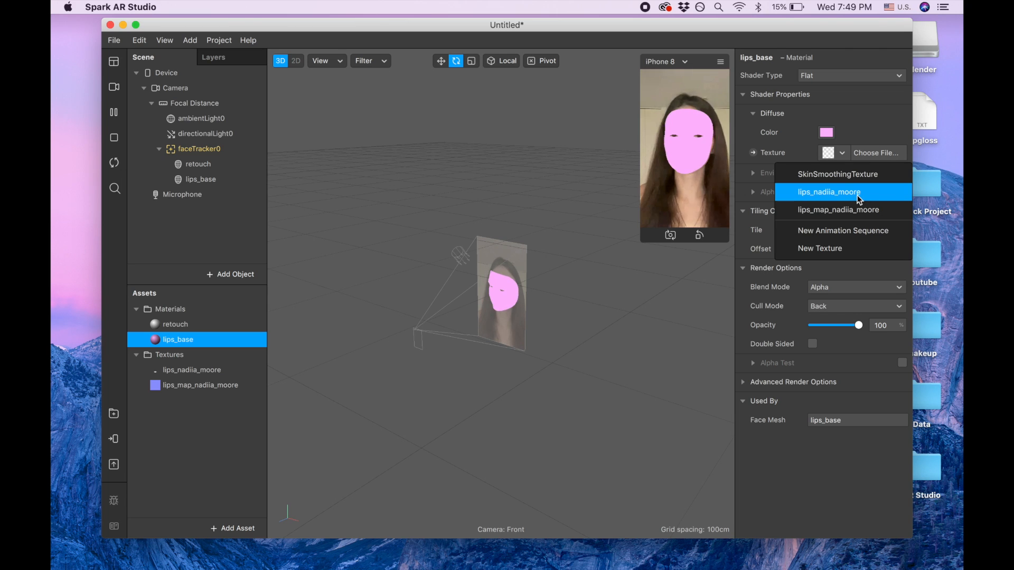
pyautogui.click(830, 191)
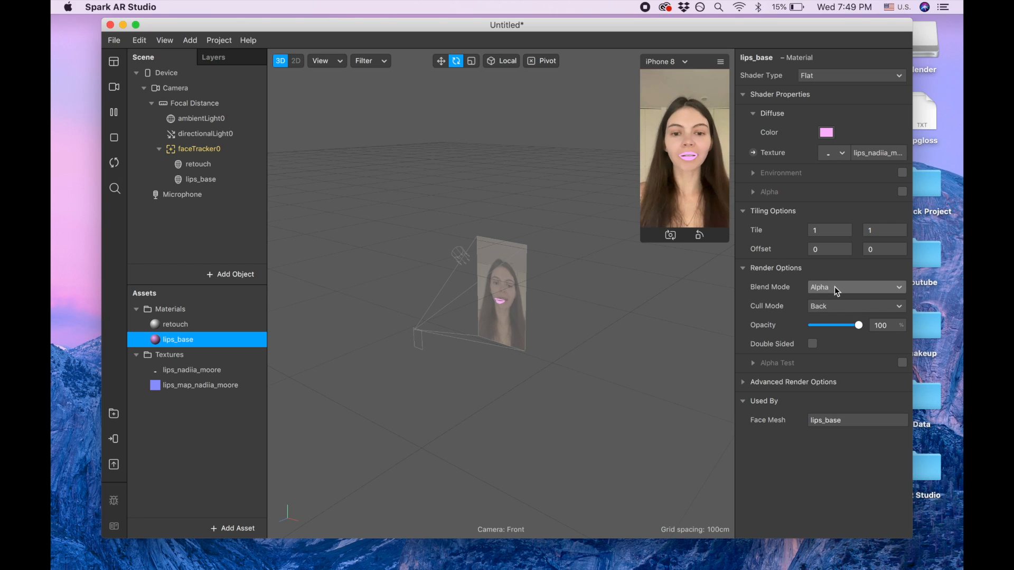
# Step: Use Multiply blending at 27% opacity, with depth test and depth writing off
pyautogui.click(855, 288)
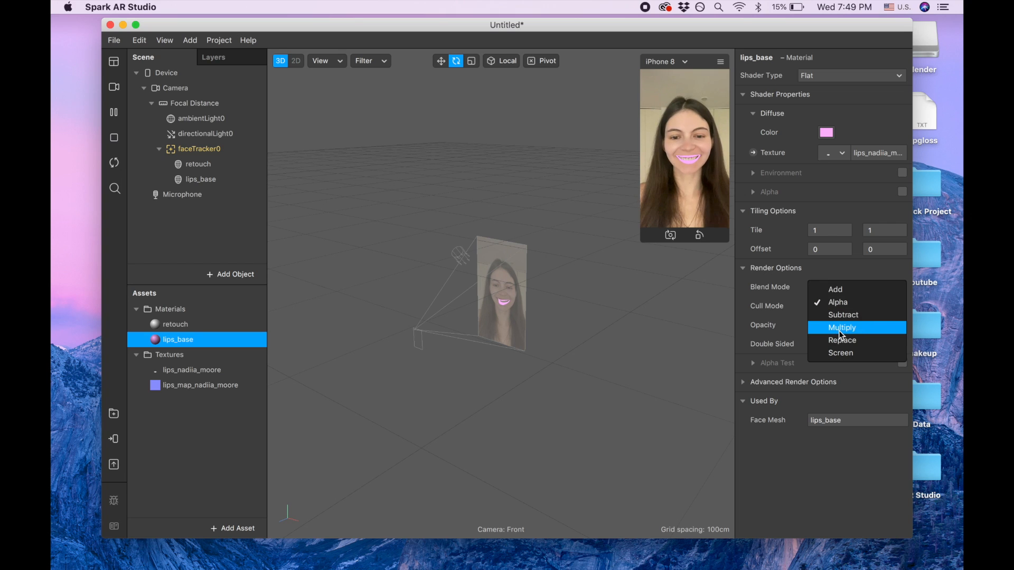
pyautogui.click(842, 328)
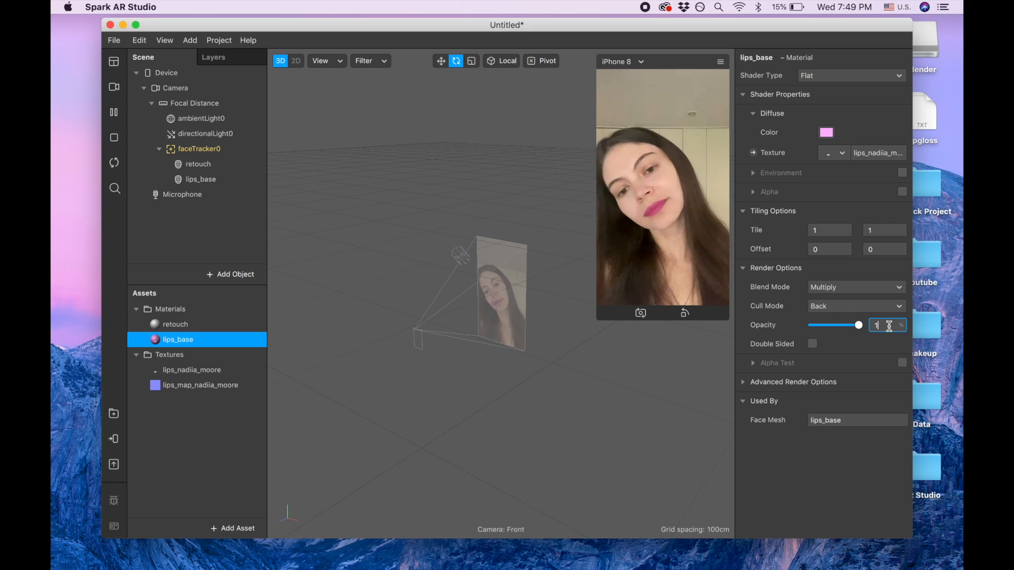
pyautogui.write('27')
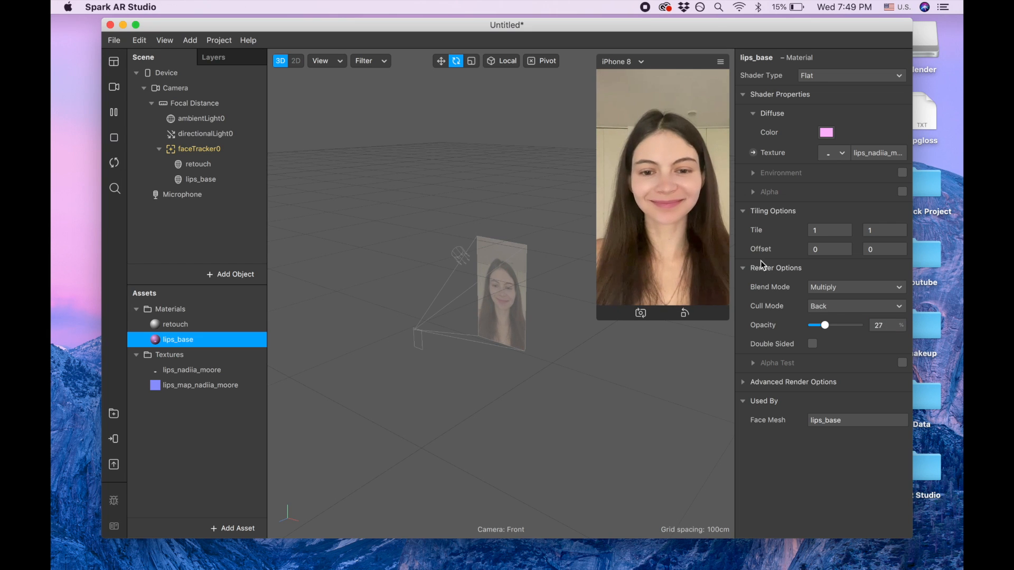
pyautogui.moveTo(734, 251)
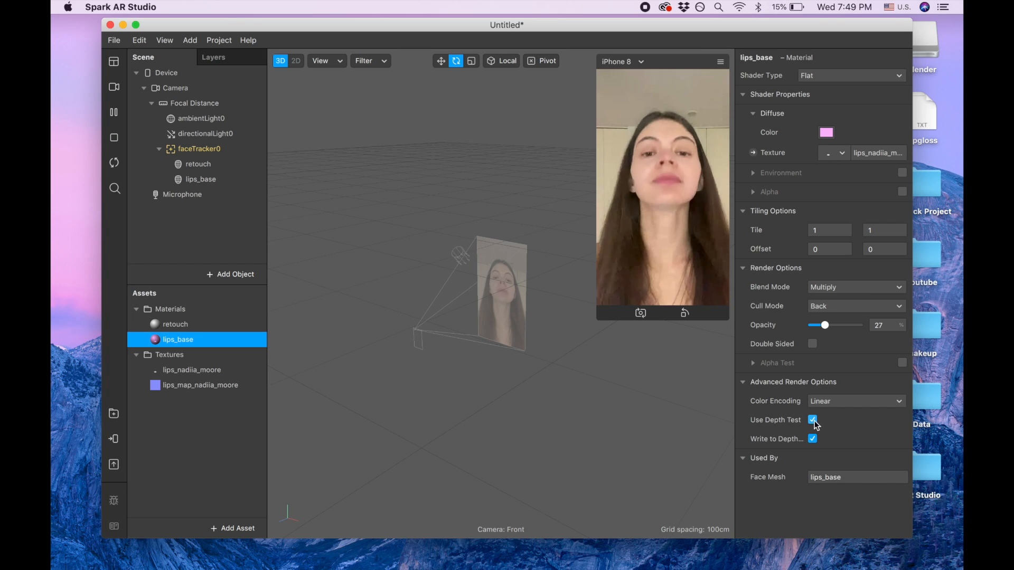
pyautogui.click(812, 420)
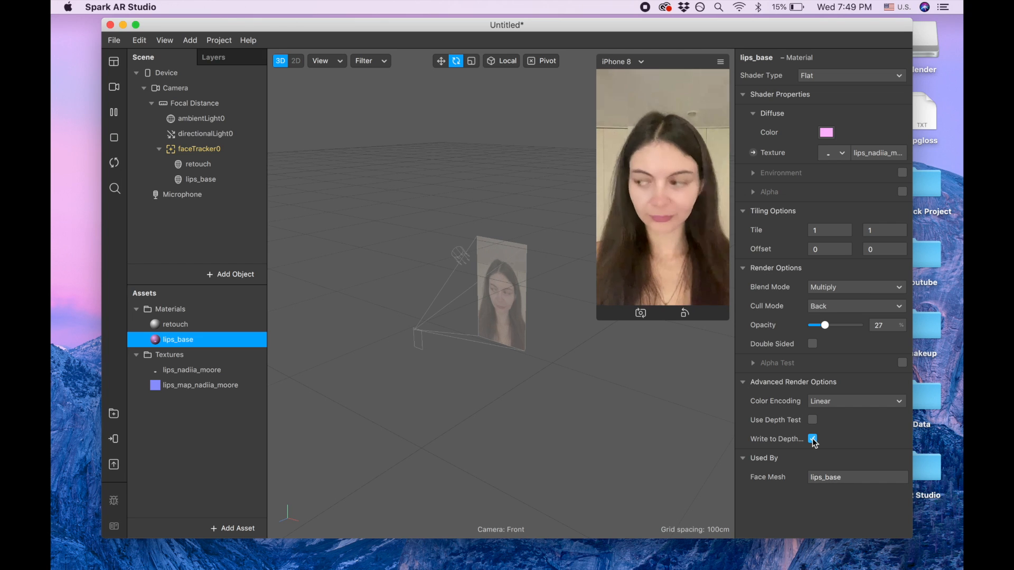
pyautogui.click(813, 439)
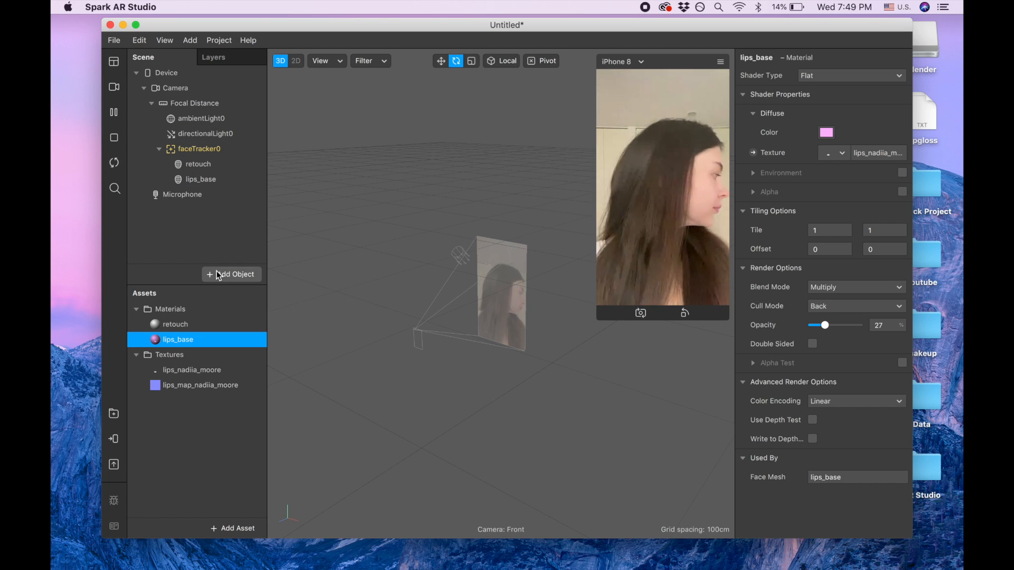
# Step: Insert a third face mesh, lips_gloss, under the face tracker
pyautogui.click(234, 274)
pyautogui.write('m')
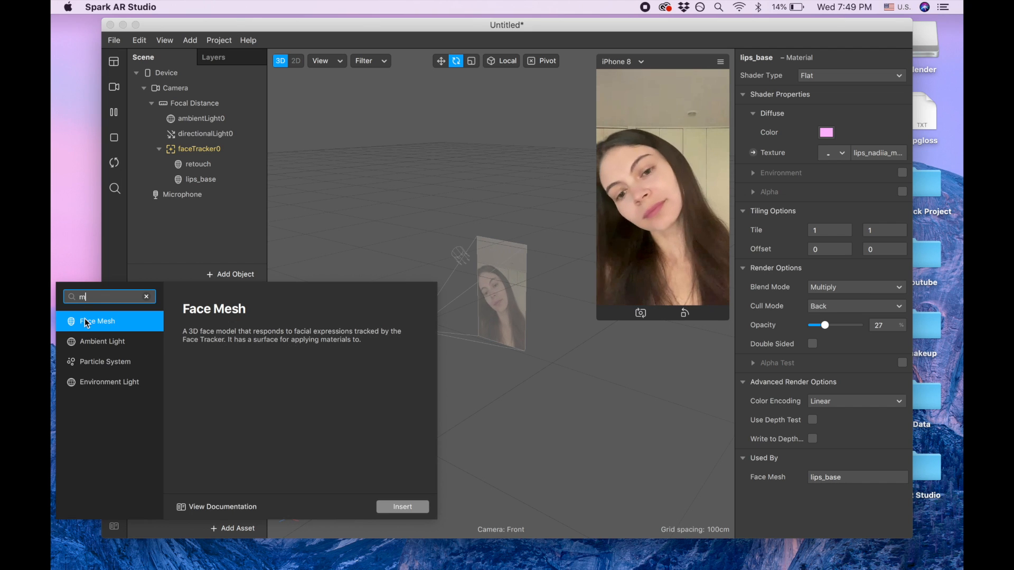
pyautogui.click(402, 506)
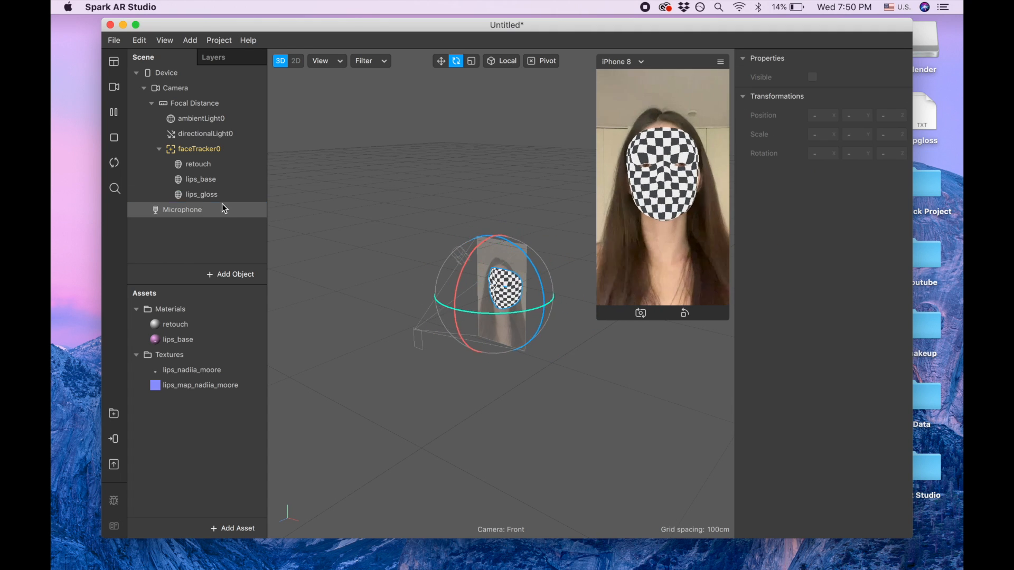
pyautogui.click(201, 194)
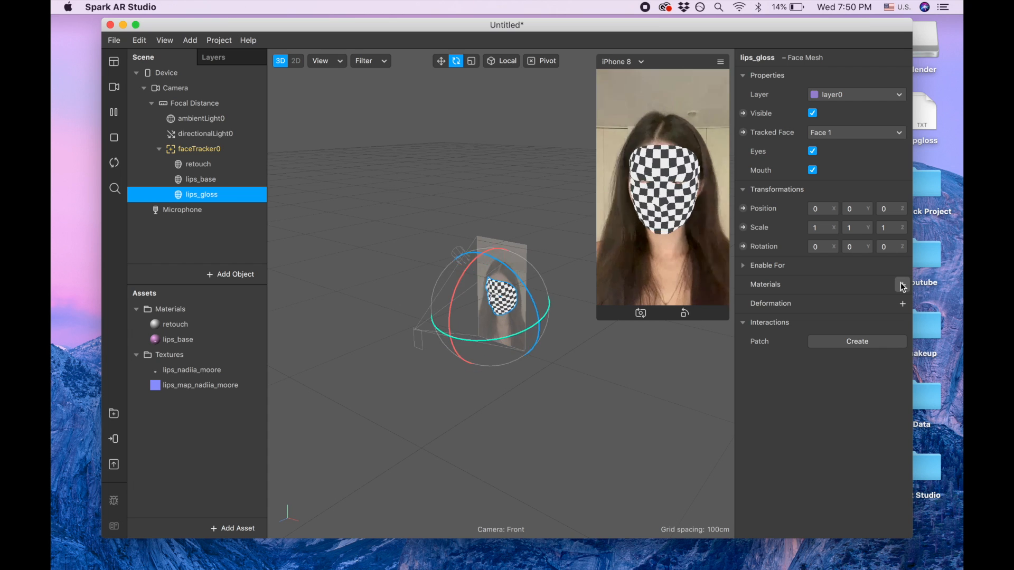
# Step: Create a new material for lips_gloss and name it 'lips_gloss'
pyautogui.click(903, 285)
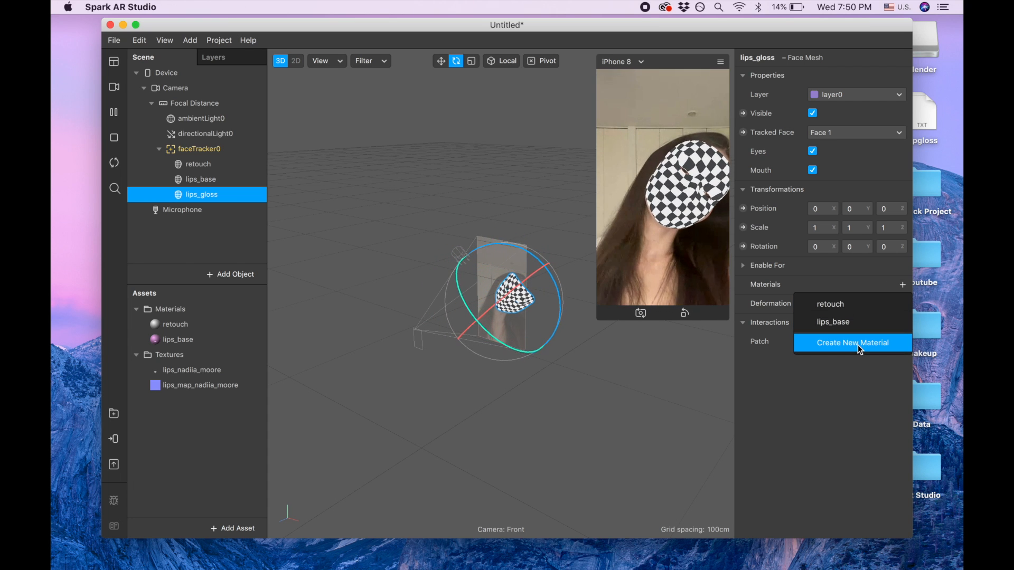
pyautogui.click(852, 343)
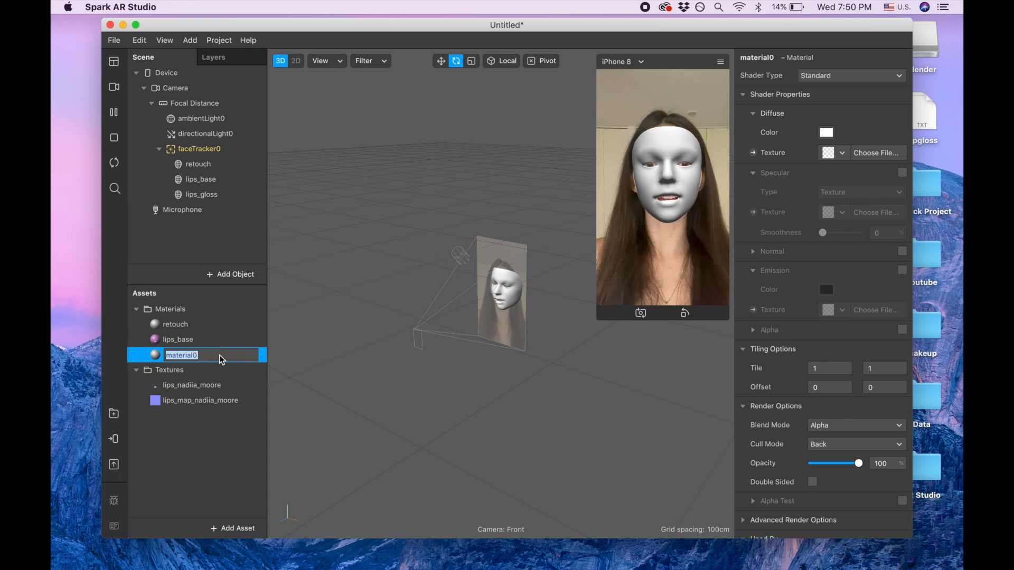
pyautogui.write('lips')
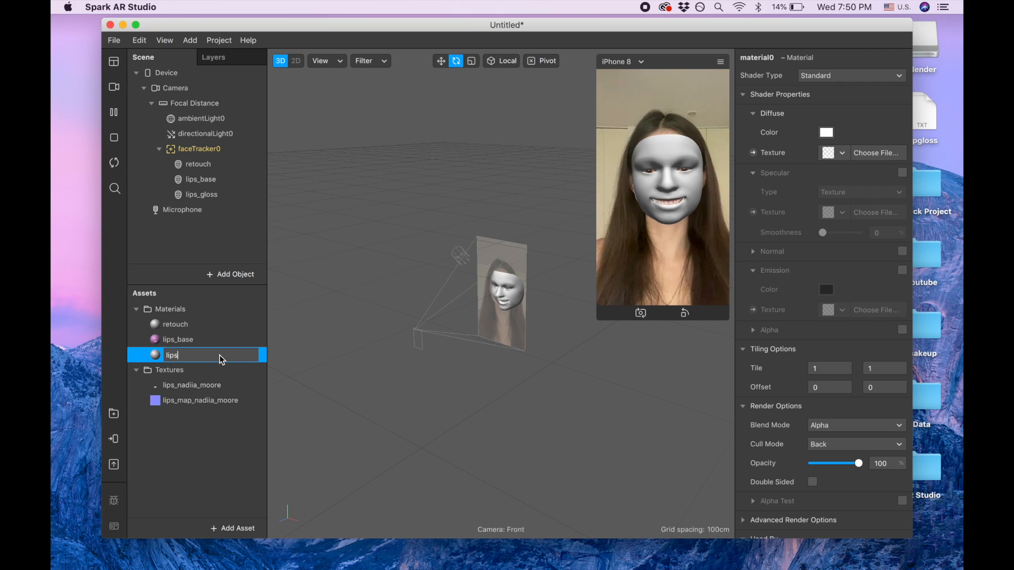
pyautogui.write('_g')
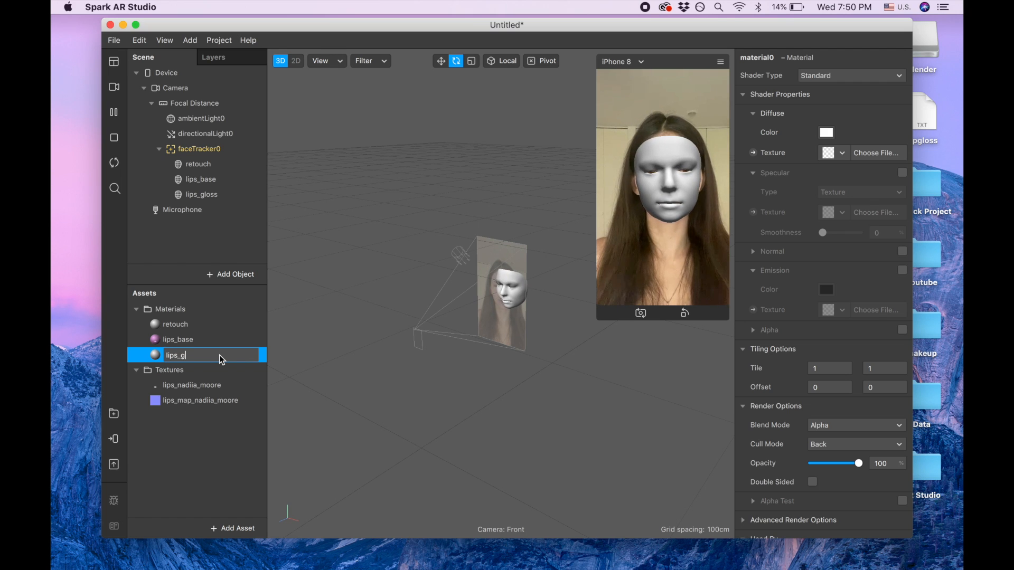
pyautogui.press('Return')
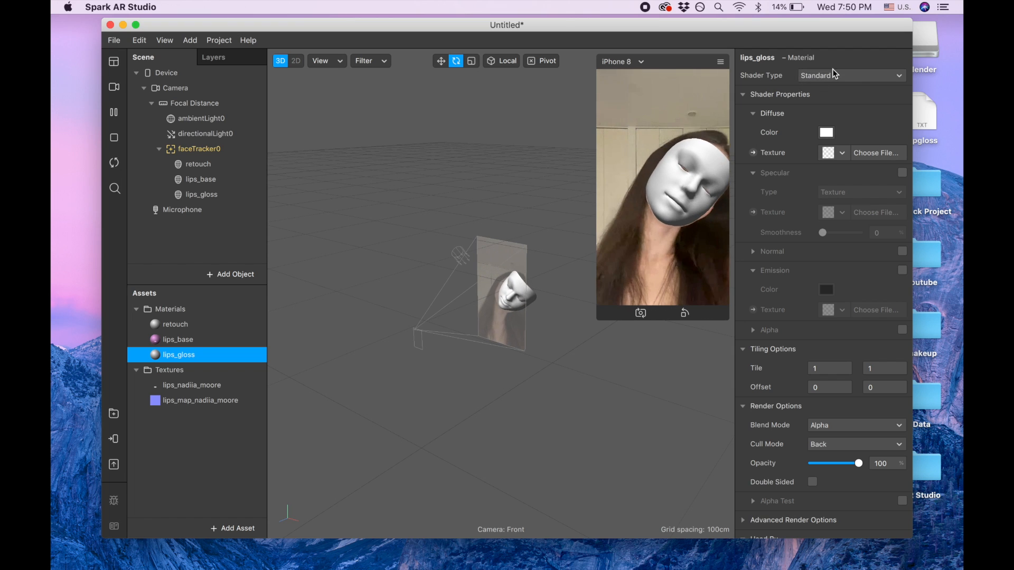
# Step: Make lips_gloss physically-based with lips_nadiia_moore albedo, metallic 100, roughness 18 and lips_map normal
pyautogui.click(851, 75)
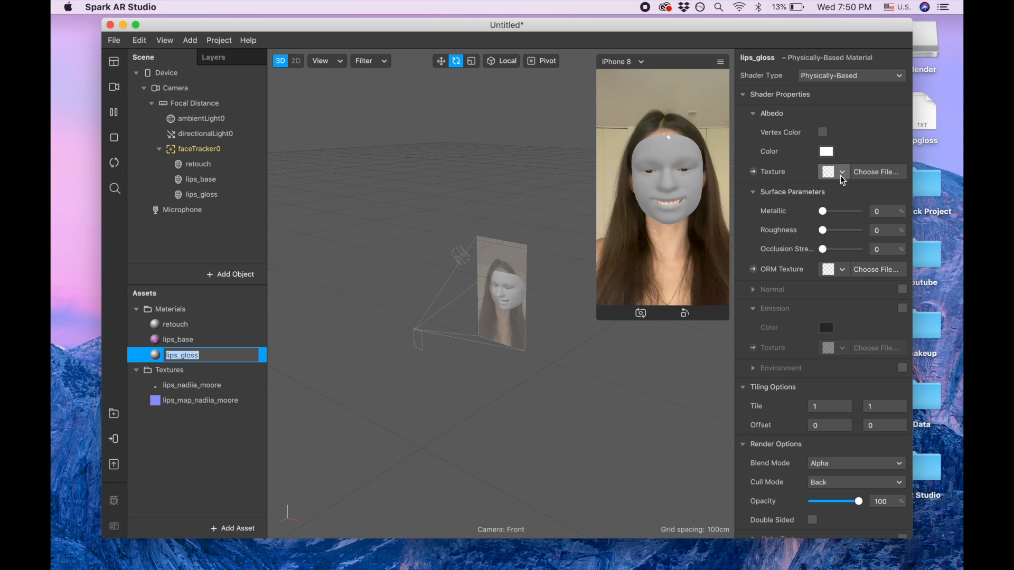
pyautogui.click(842, 171)
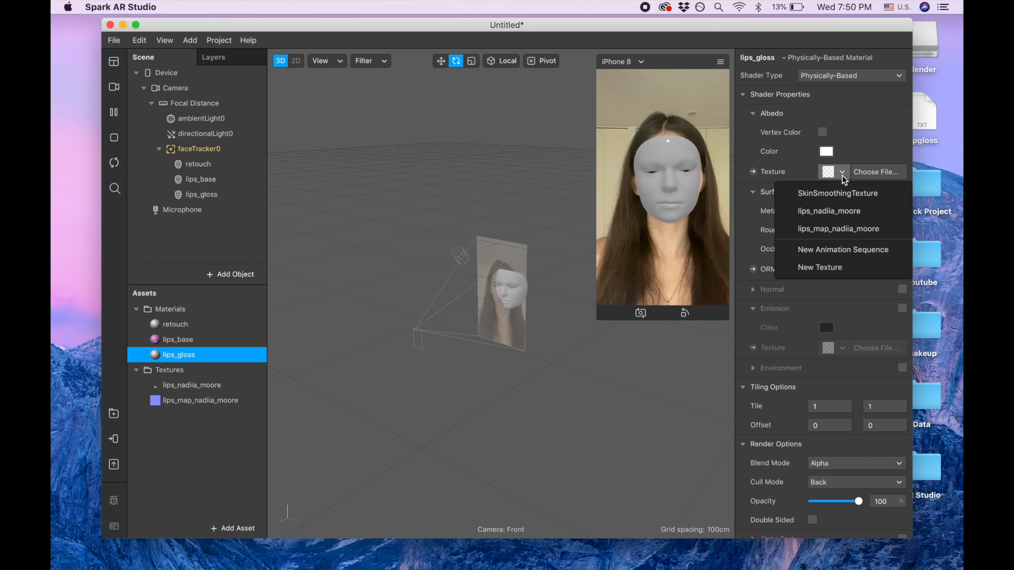
pyautogui.moveTo(829, 211)
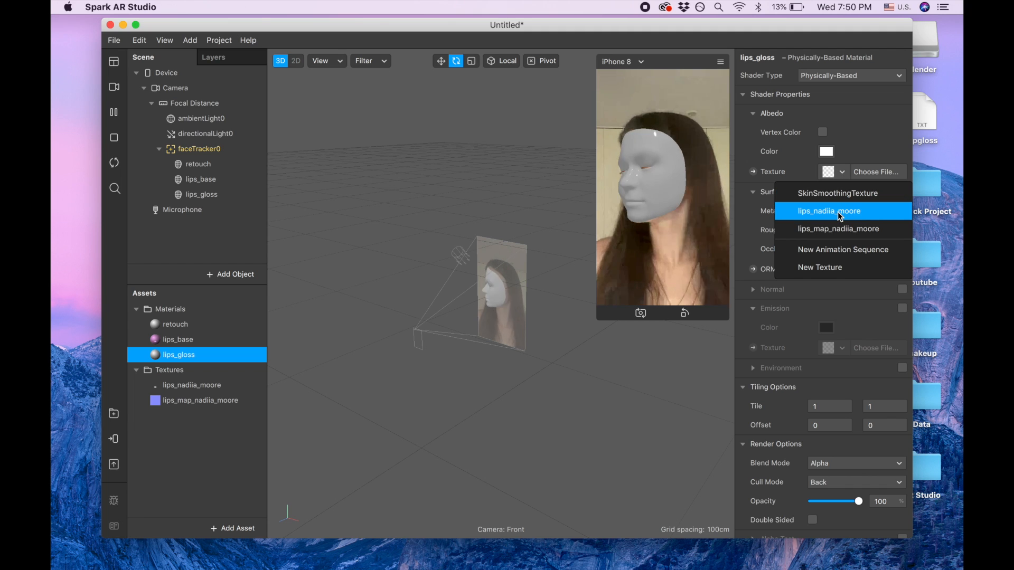
pyautogui.click(829, 211)
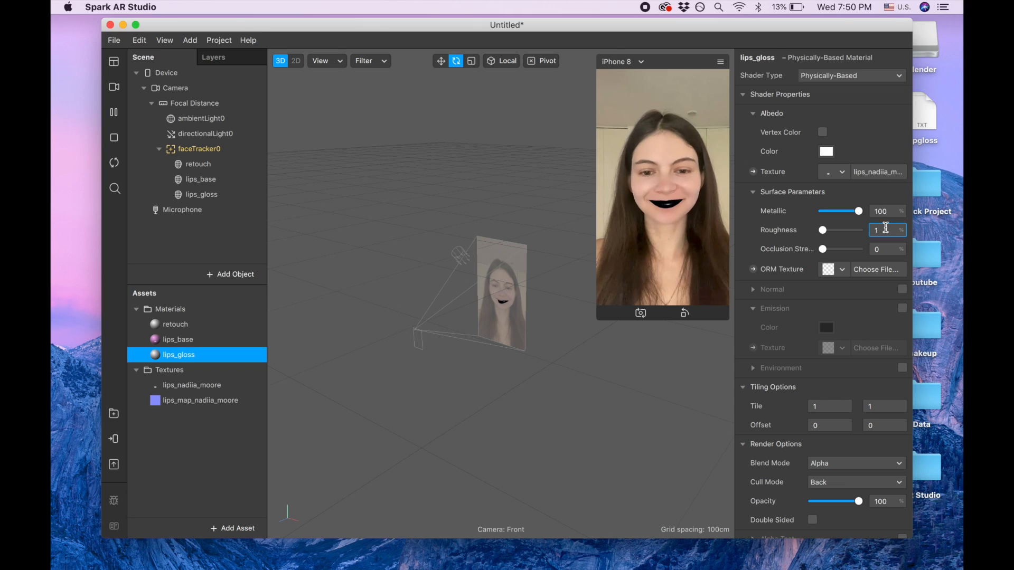
pyautogui.write('18')
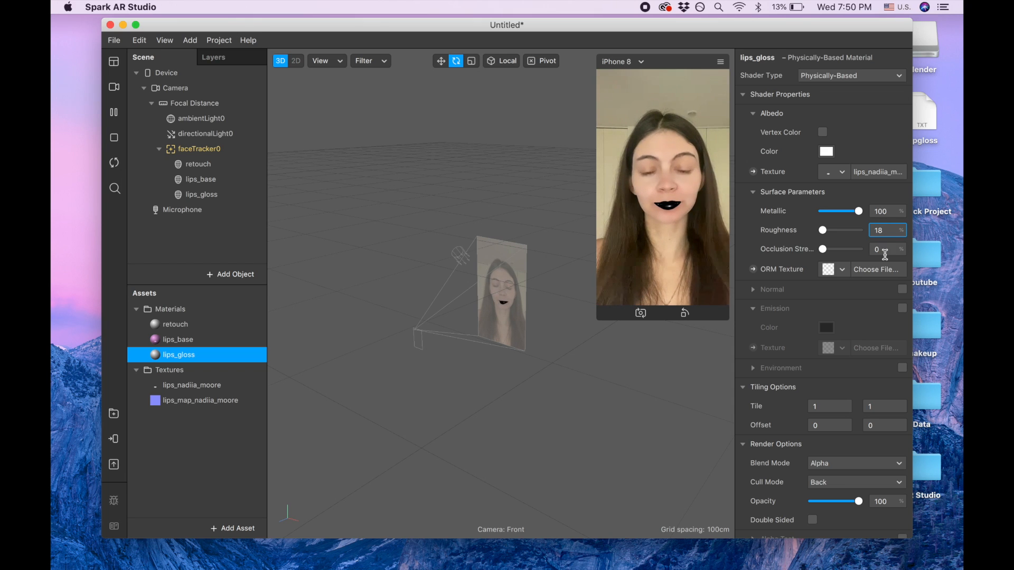
pyautogui.moveTo(902, 291)
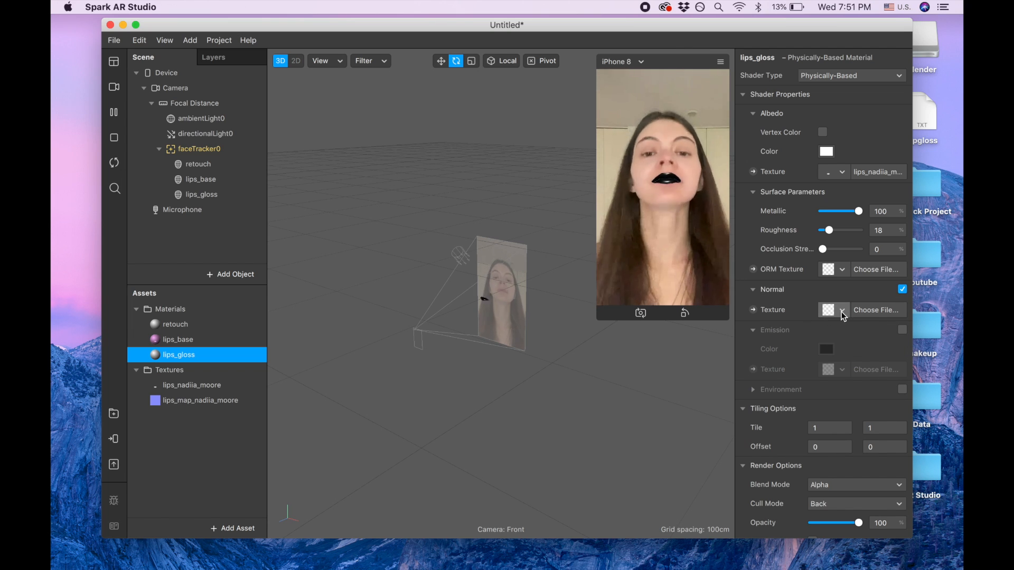
pyautogui.click(834, 310)
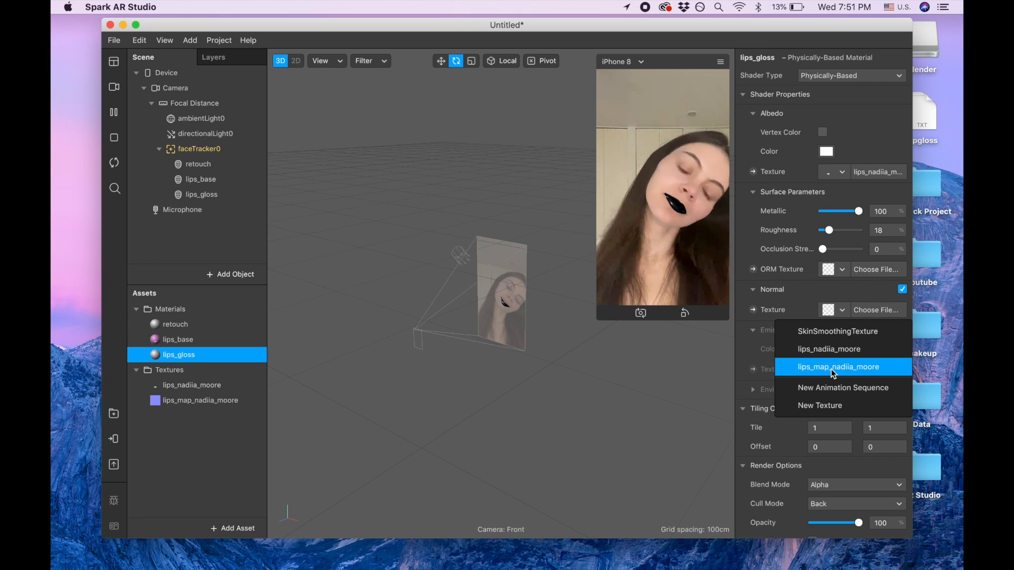
pyautogui.click(838, 367)
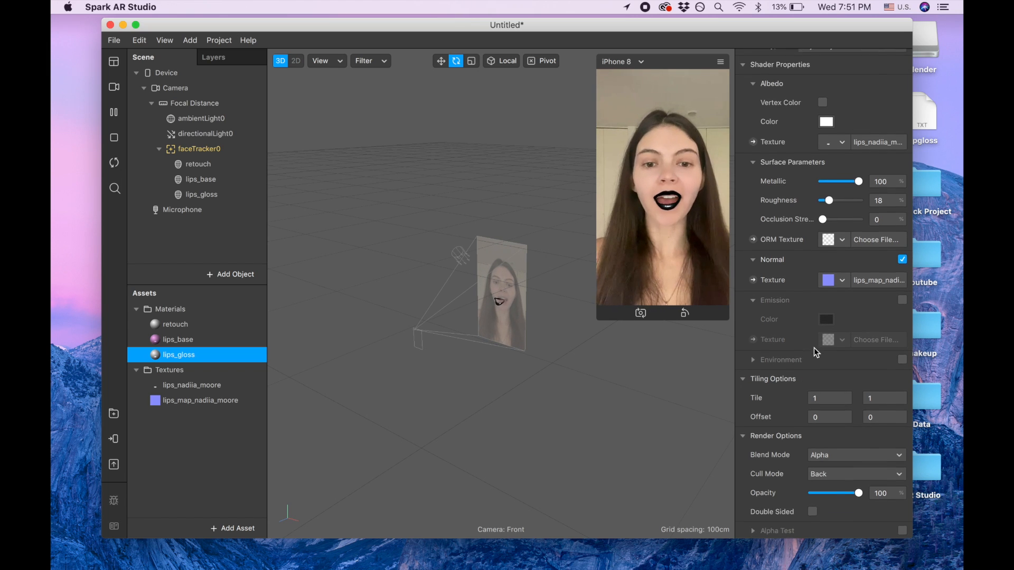
pyautogui.scroll(-3)
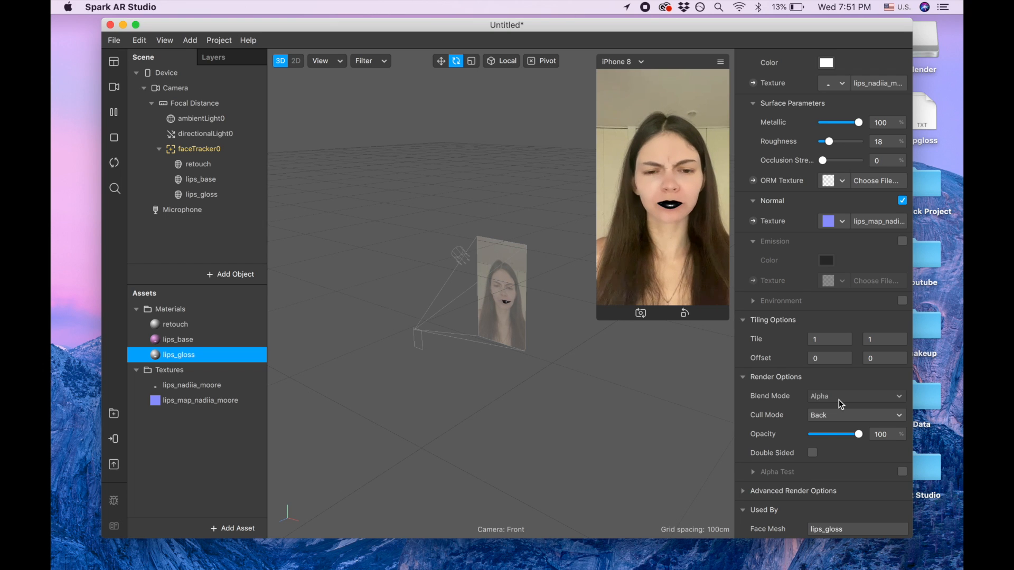
# Step: Give lips_gloss Add blending at 27% opacity with depth test and depth write off
pyautogui.click(854, 395)
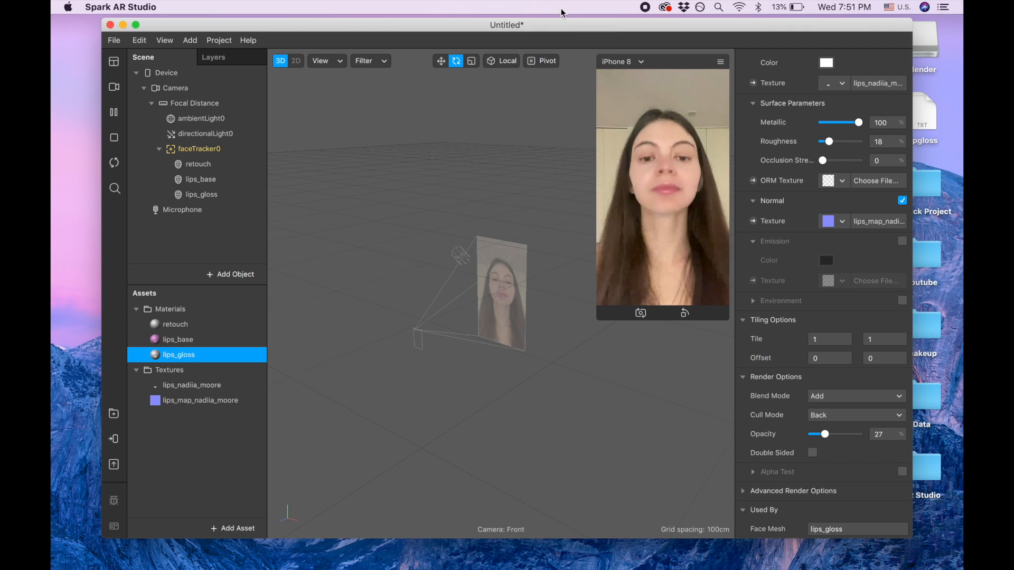
pyautogui.moveTo(744, 496)
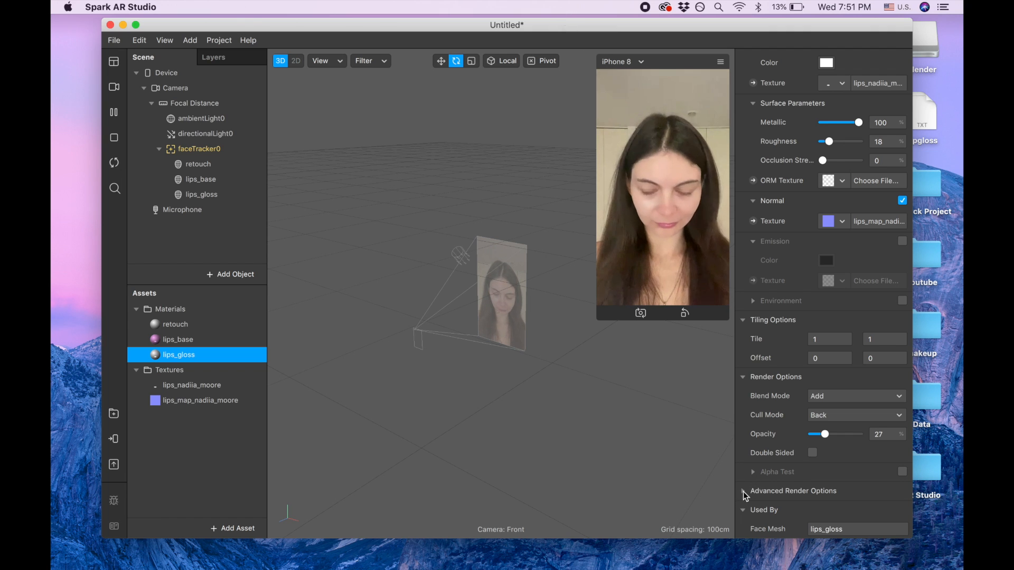
pyautogui.click(743, 491)
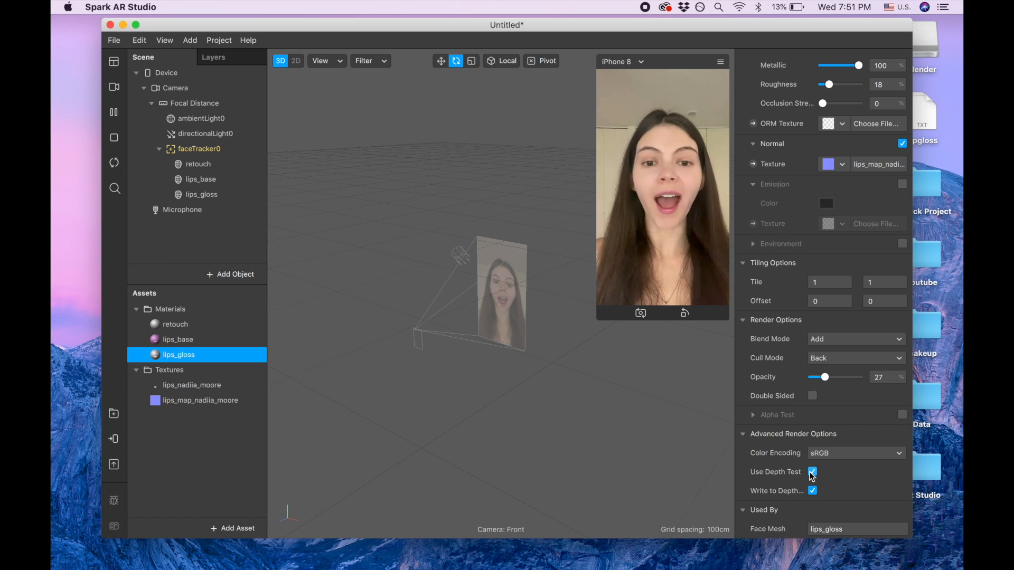
pyautogui.click(813, 472)
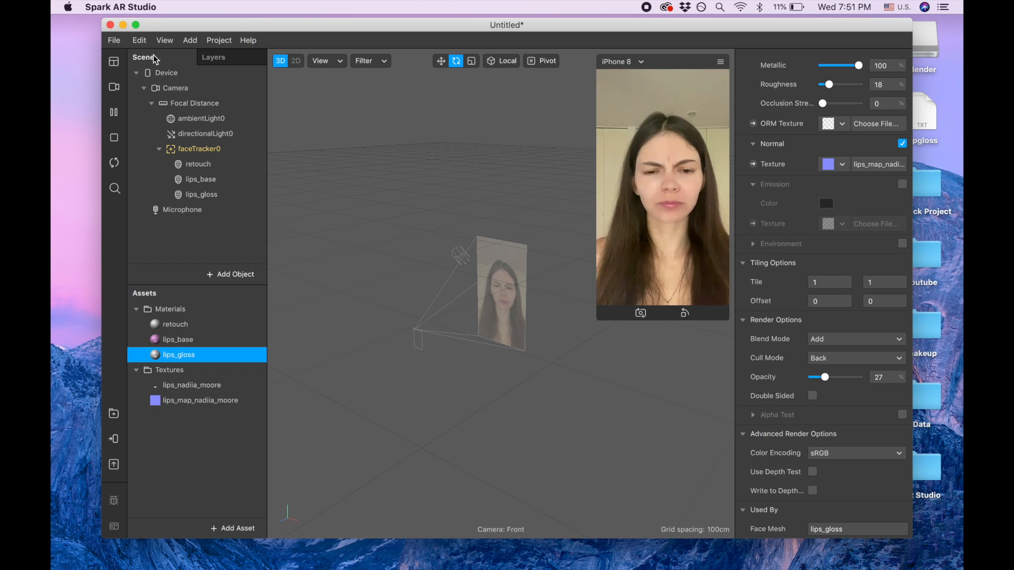
# Step: Set the project's Face Tracking capability accuracy to High in Project Properties
pyautogui.click(218, 41)
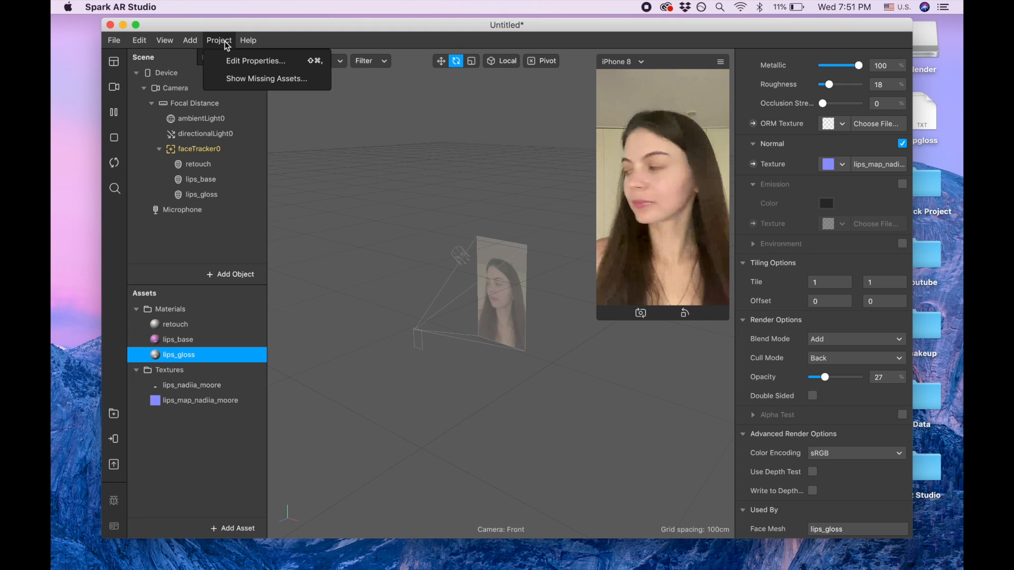
pyautogui.click(256, 60)
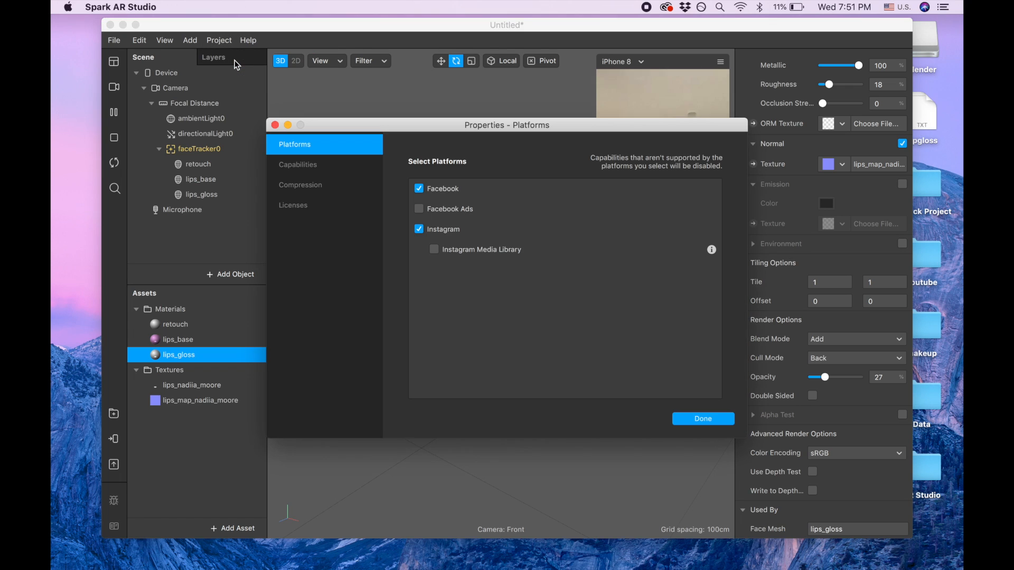
pyautogui.moveTo(298, 171)
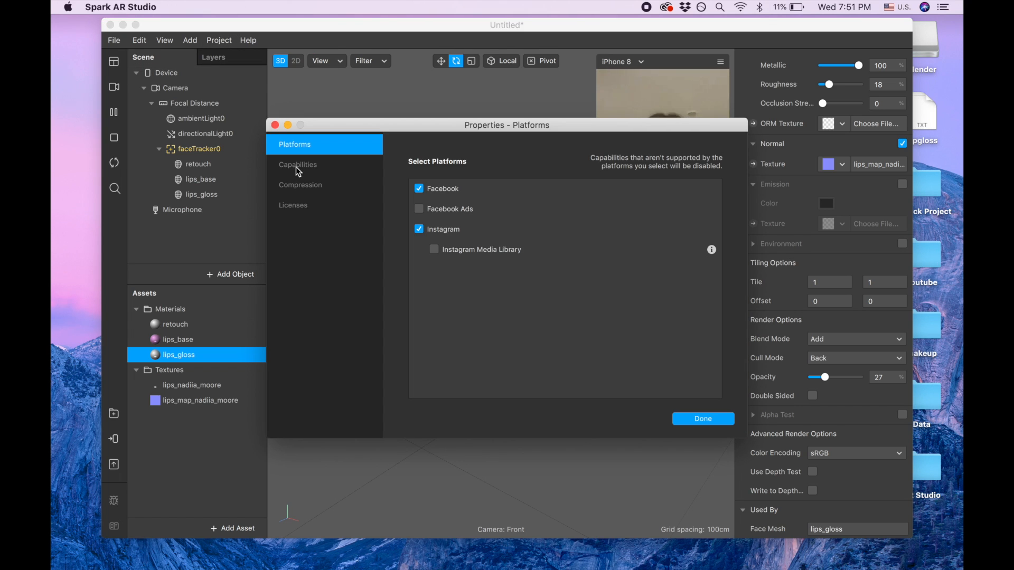
pyautogui.click(297, 164)
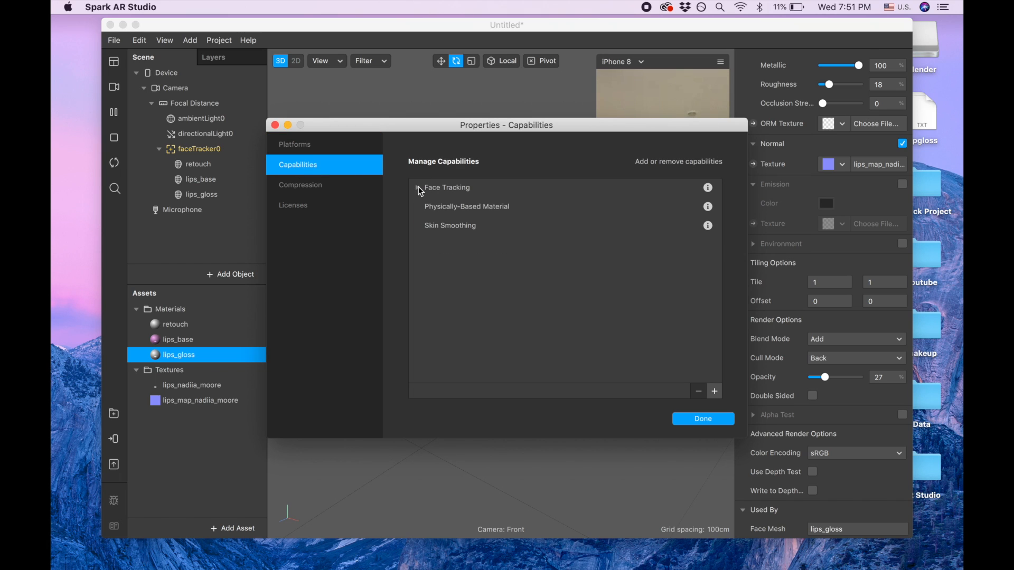
pyautogui.click(417, 187)
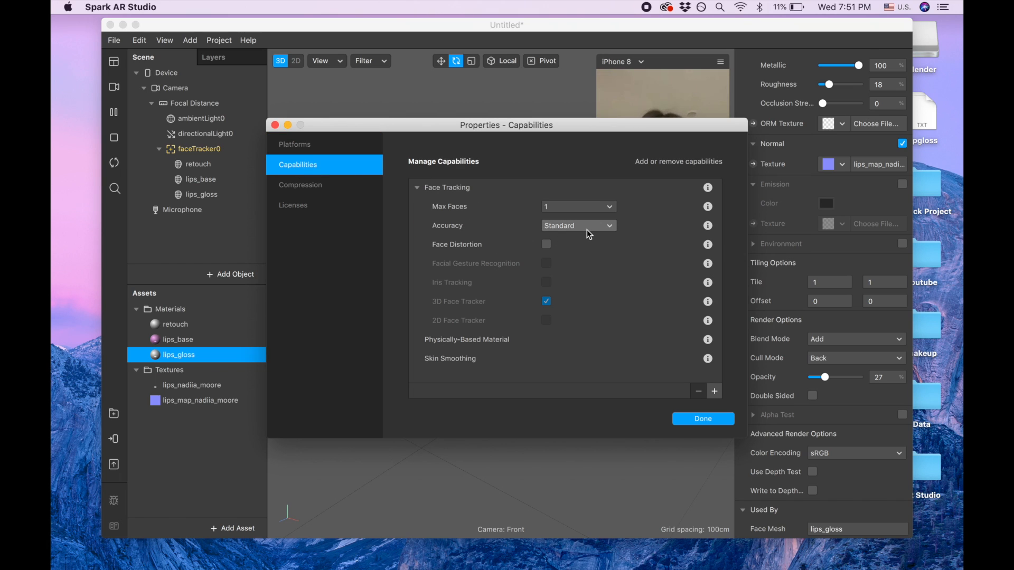
pyautogui.click(577, 225)
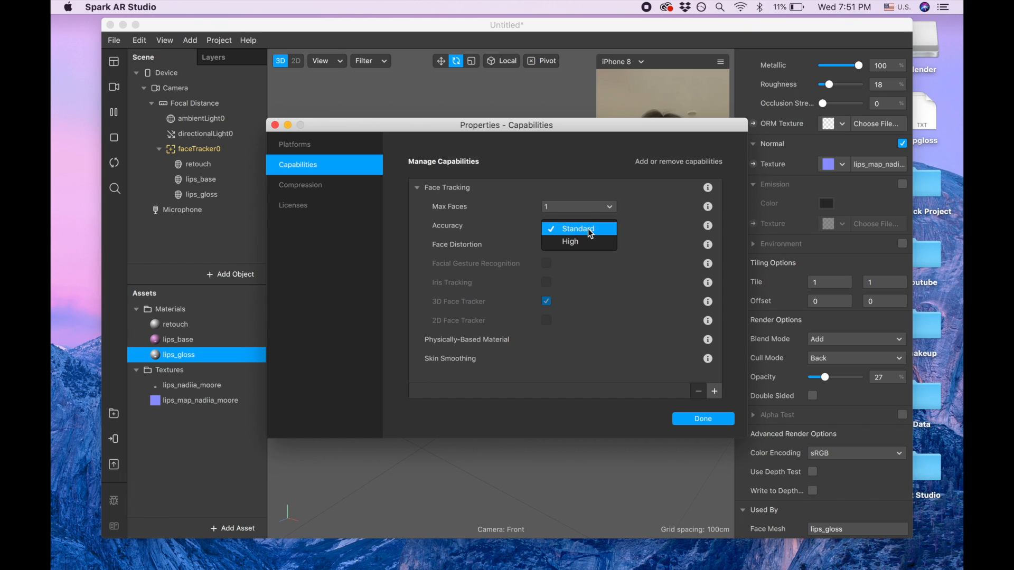
pyautogui.click(570, 241)
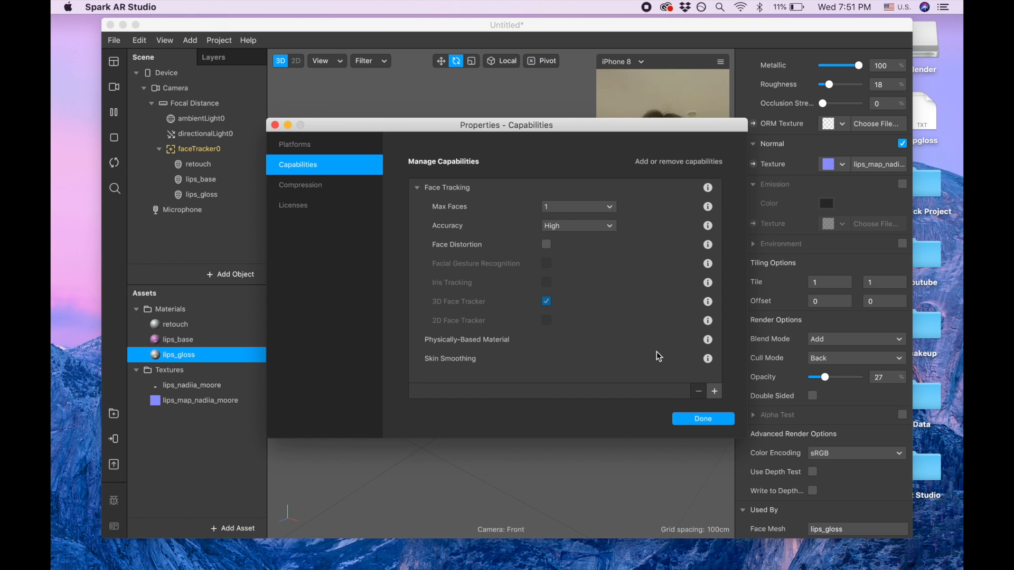
pyautogui.click(702, 419)
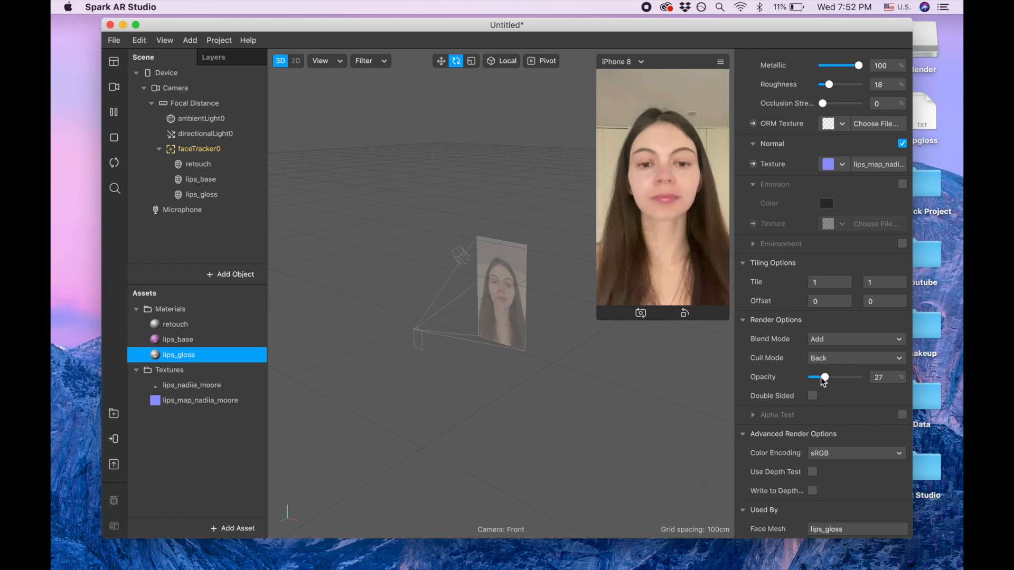
pyautogui.moveTo(817, 85)
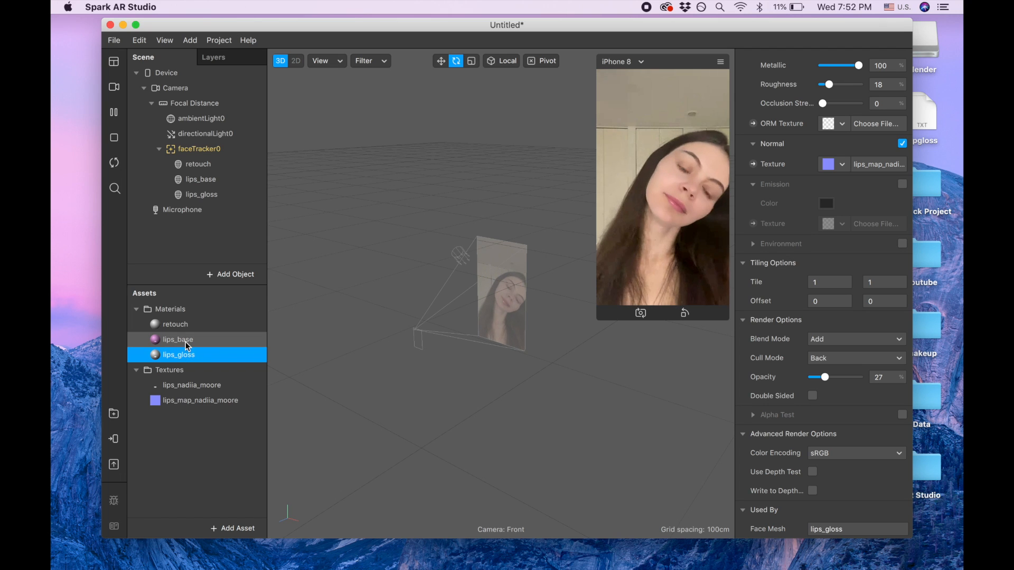
# Step: Select lips_base in Assets to inspect its flat, pink, multiply-blended material settings
pyautogui.click(177, 340)
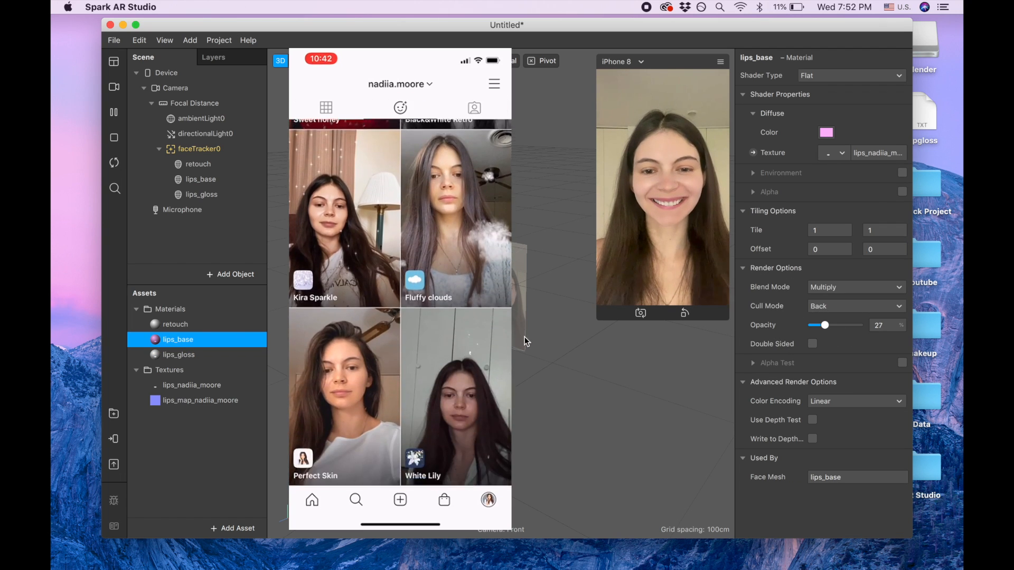
pyautogui.click(455, 397)
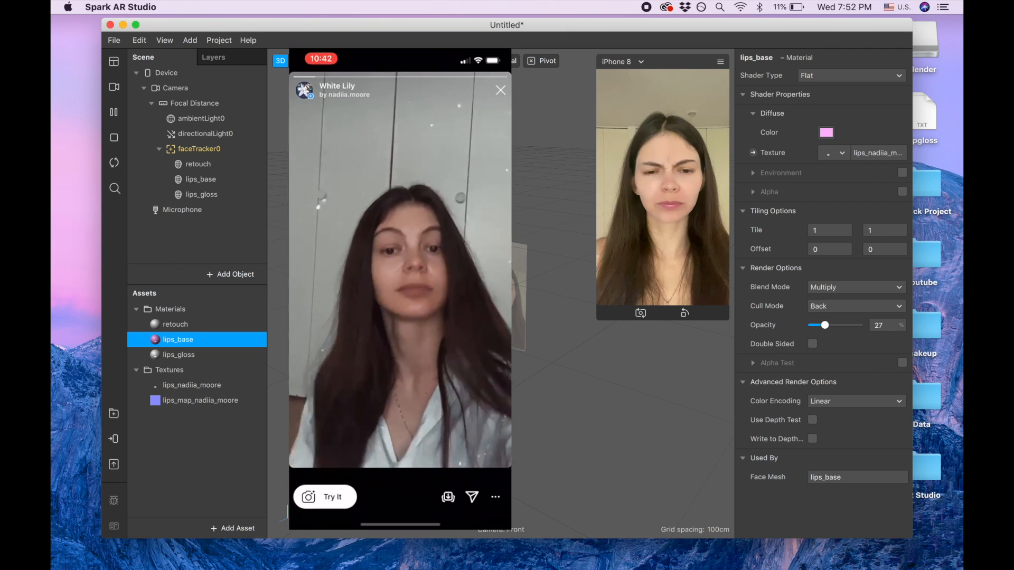